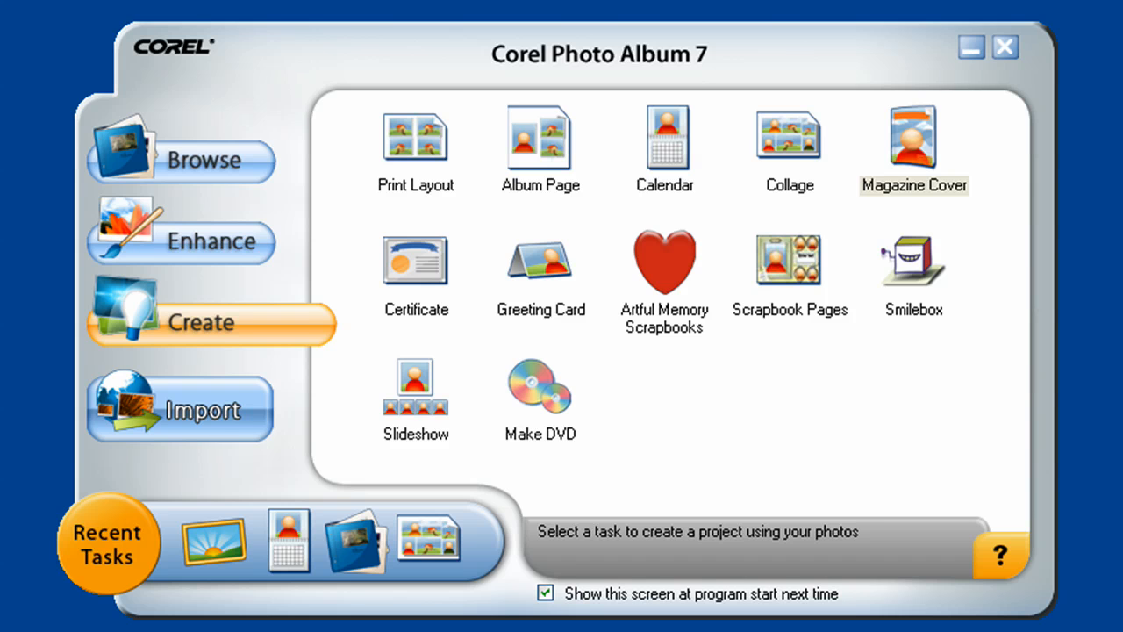
pyautogui.moveTo(667, 452)
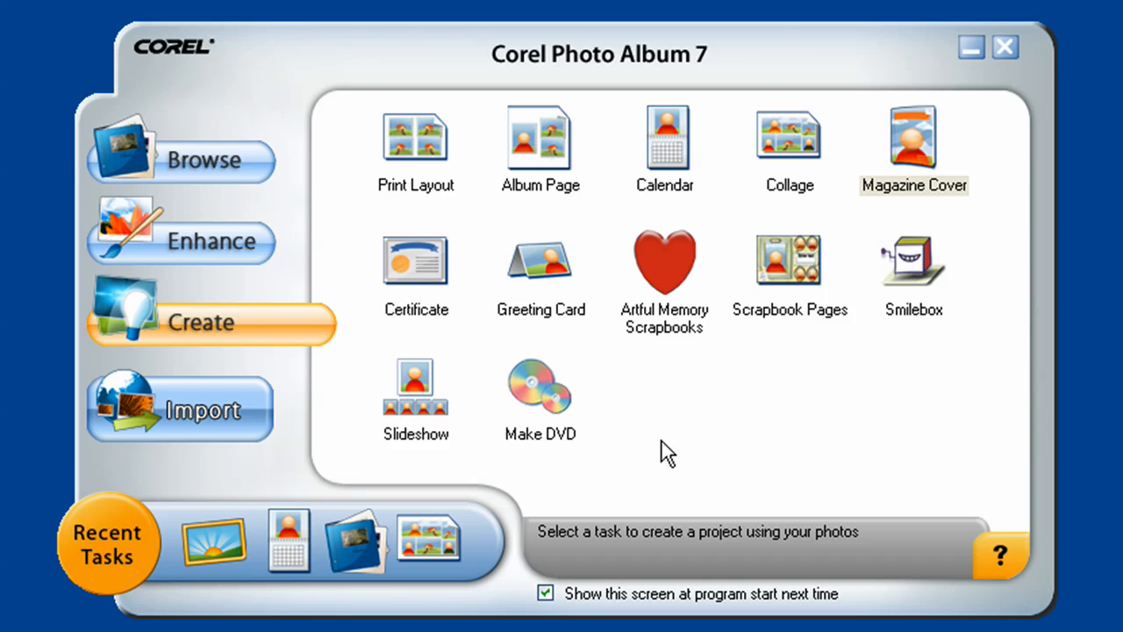
pyautogui.moveTo(351, 412)
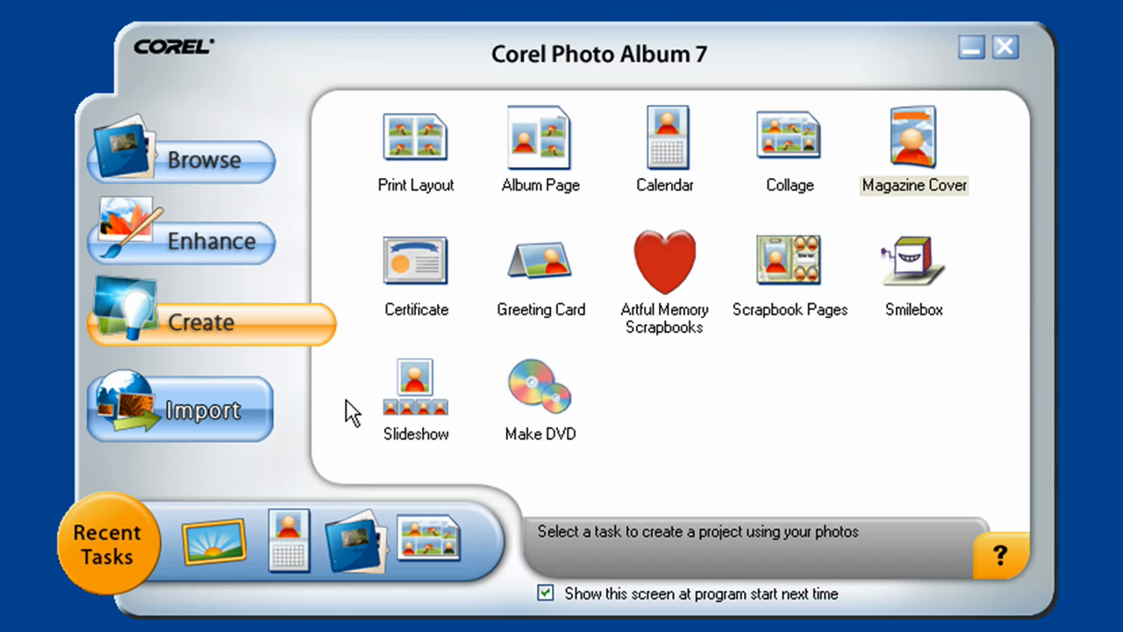
pyautogui.moveTo(307, 420)
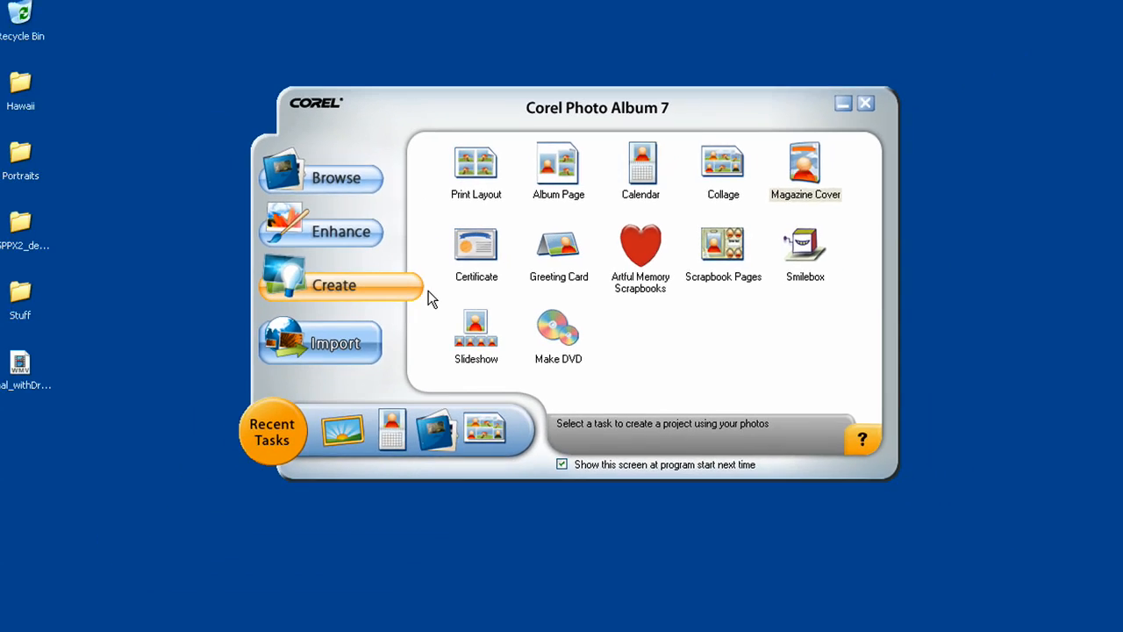
# Start a new photo project to bring up the Choose a Project gallery
pyautogui.click(335, 286)
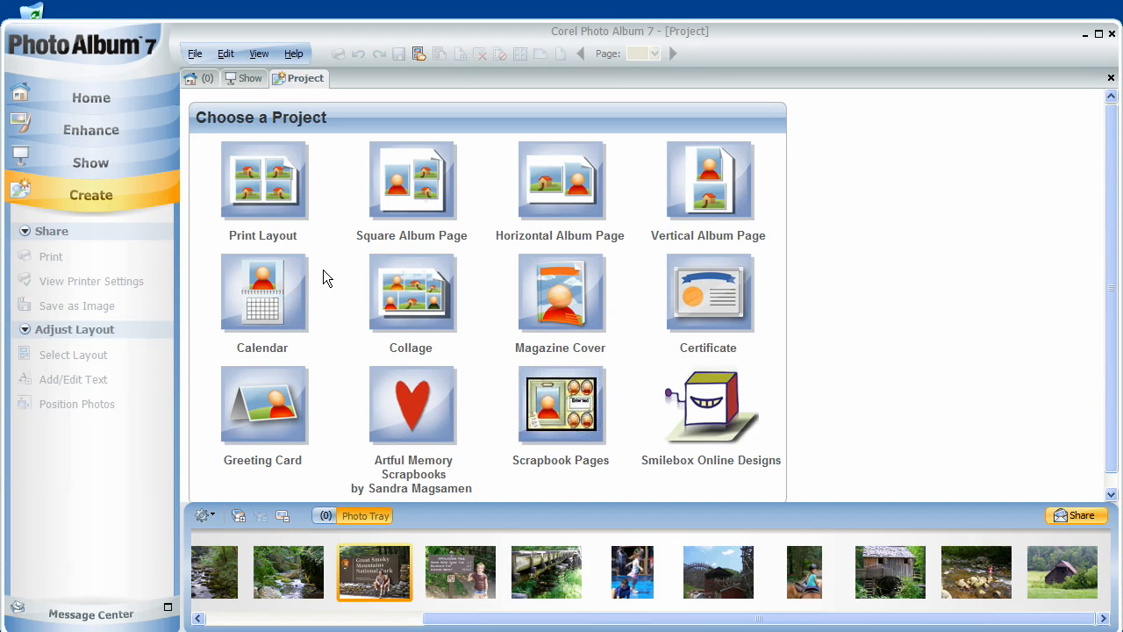
pyautogui.moveTo(120, 229)
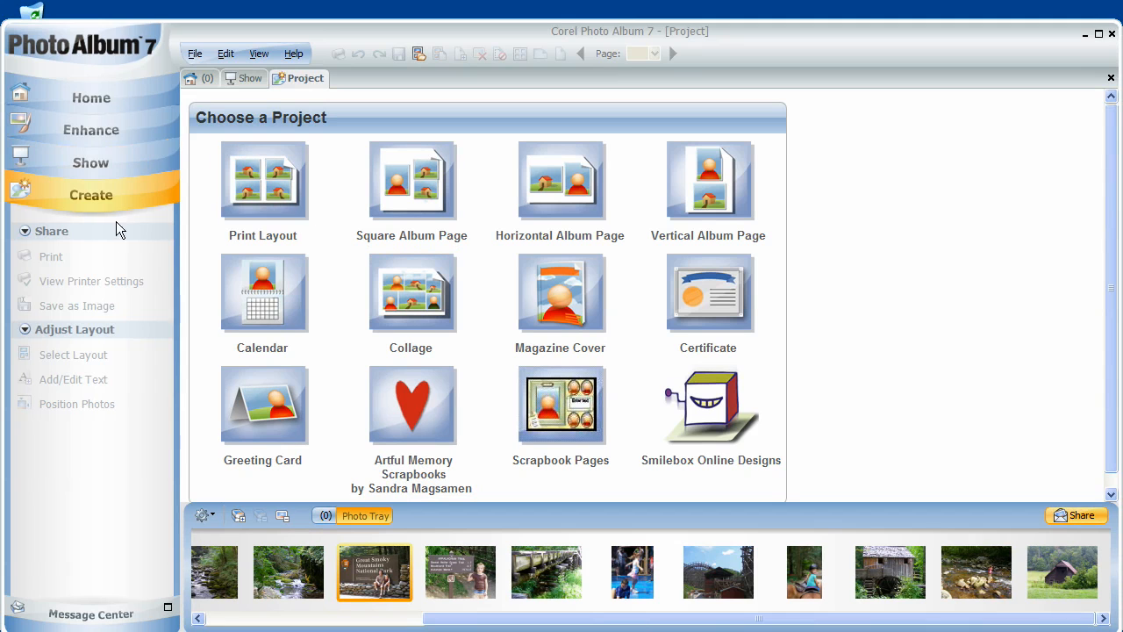
pyautogui.moveTo(104, 267)
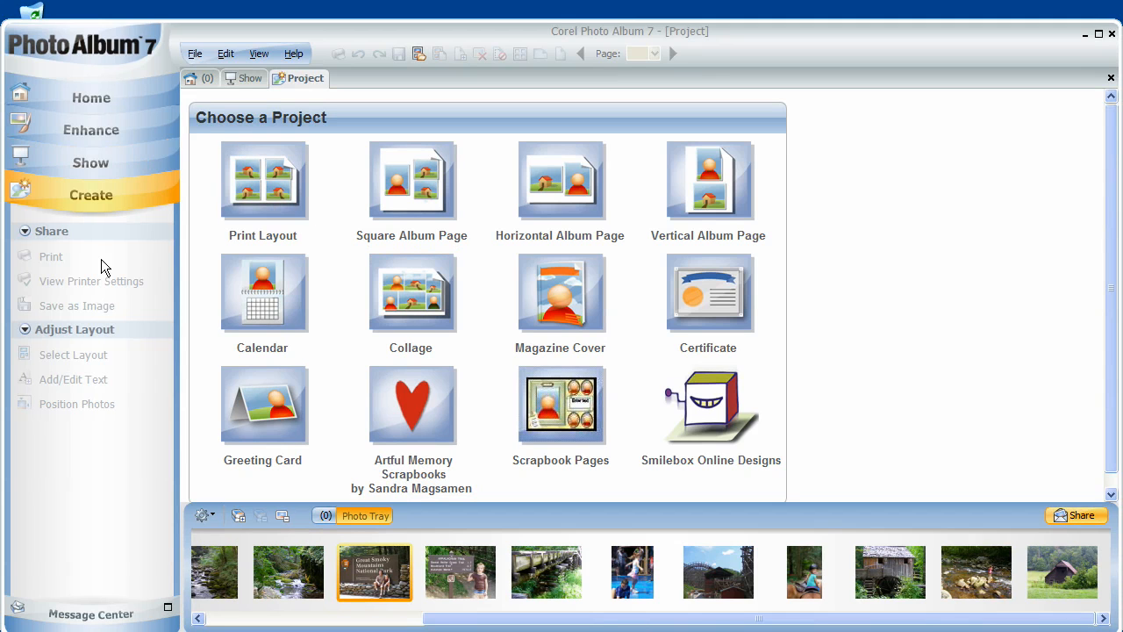
pyautogui.moveTo(101, 316)
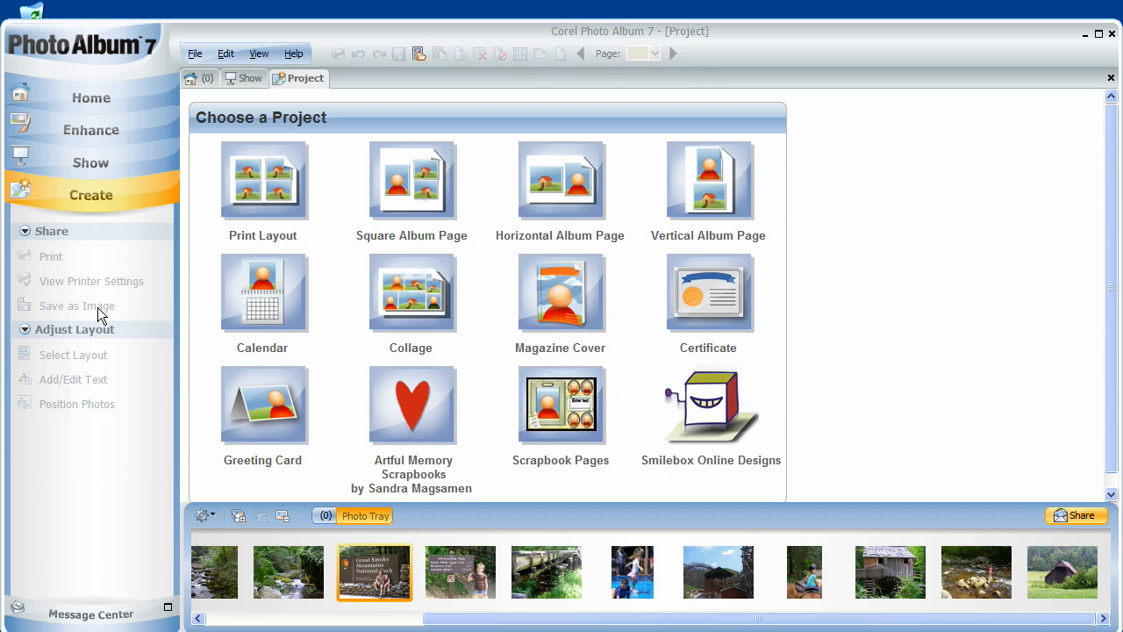
pyautogui.moveTo(323, 97)
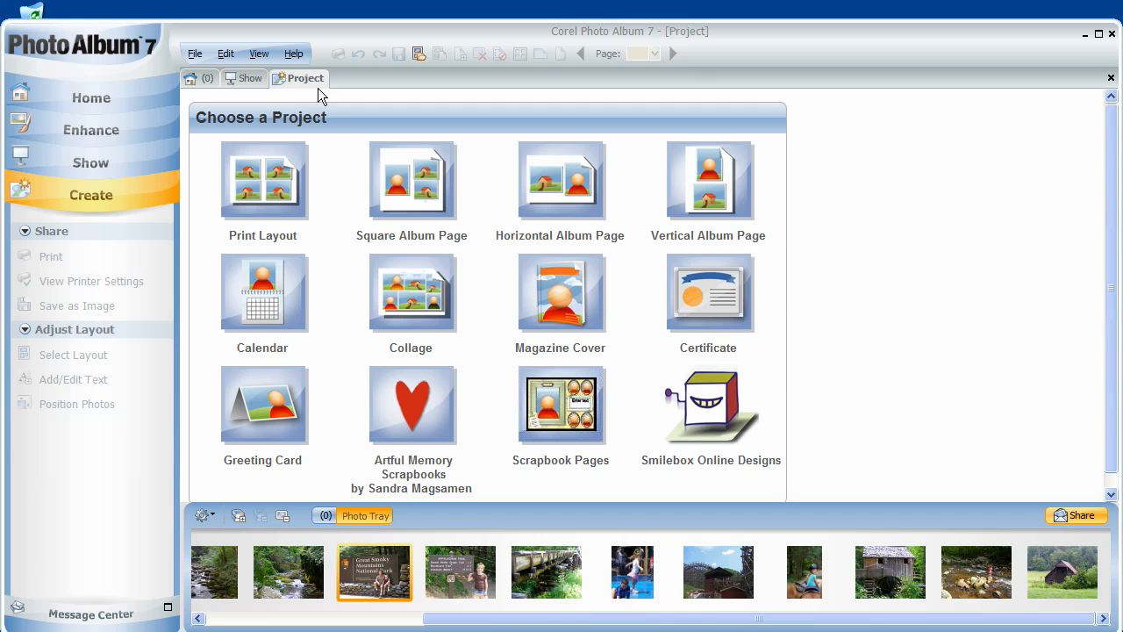
pyautogui.moveTo(285, 95)
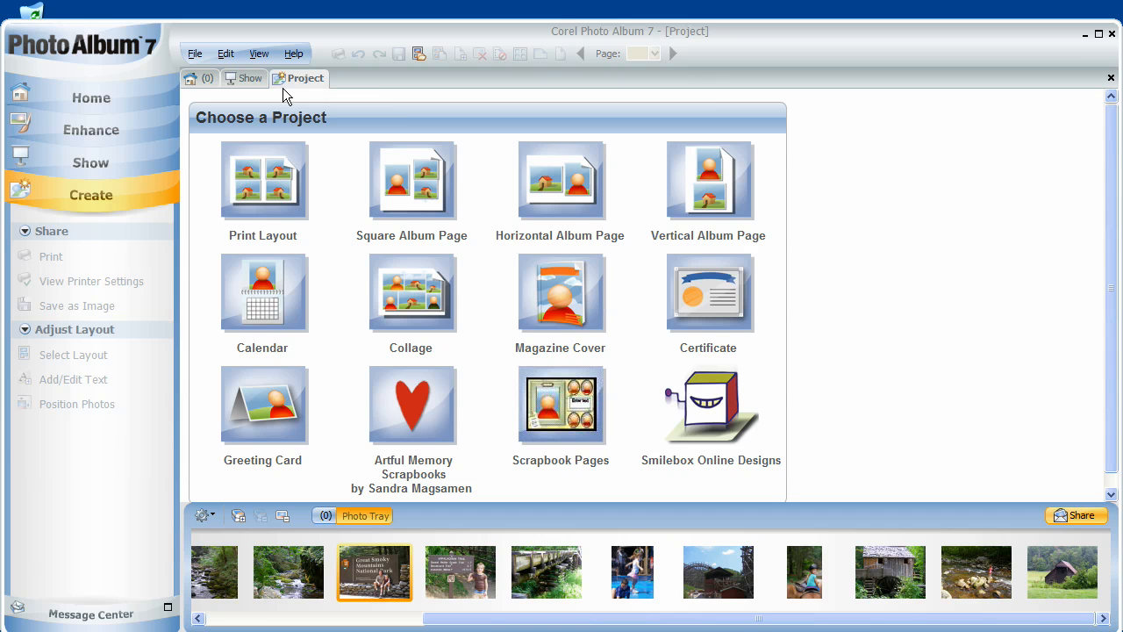
pyautogui.moveTo(303, 234)
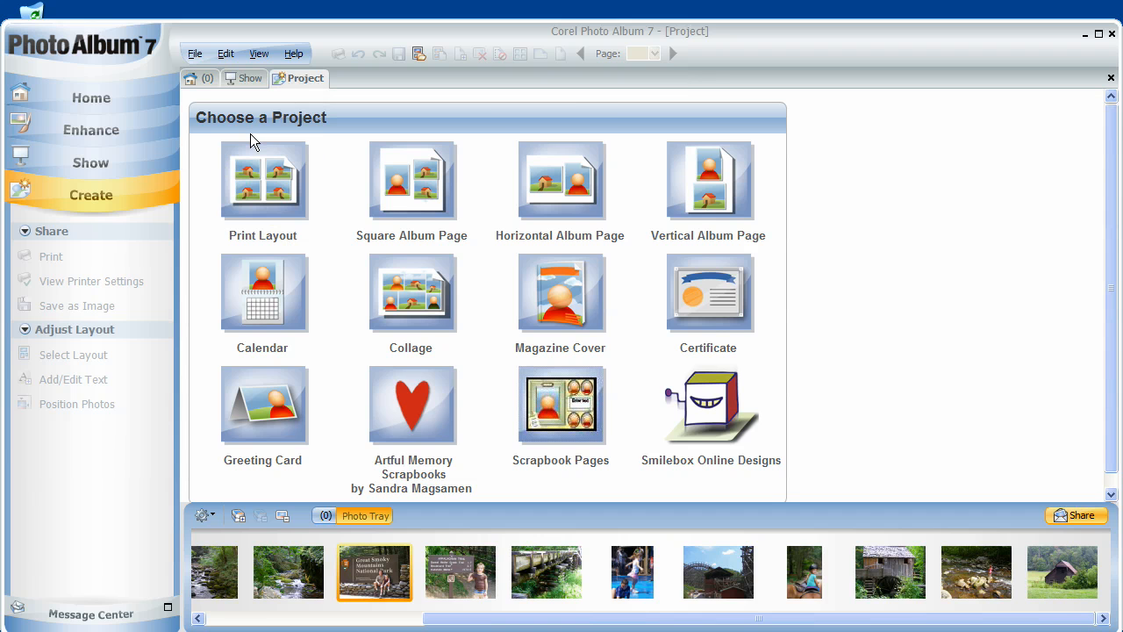
pyautogui.moveTo(320, 192)
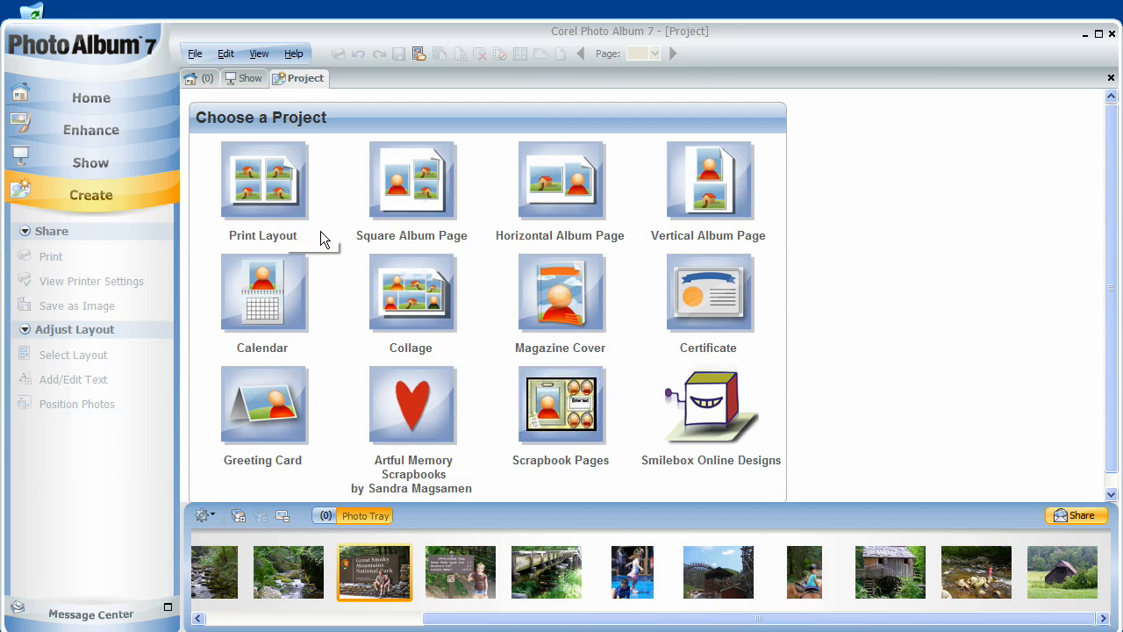
pyautogui.click(264, 181)
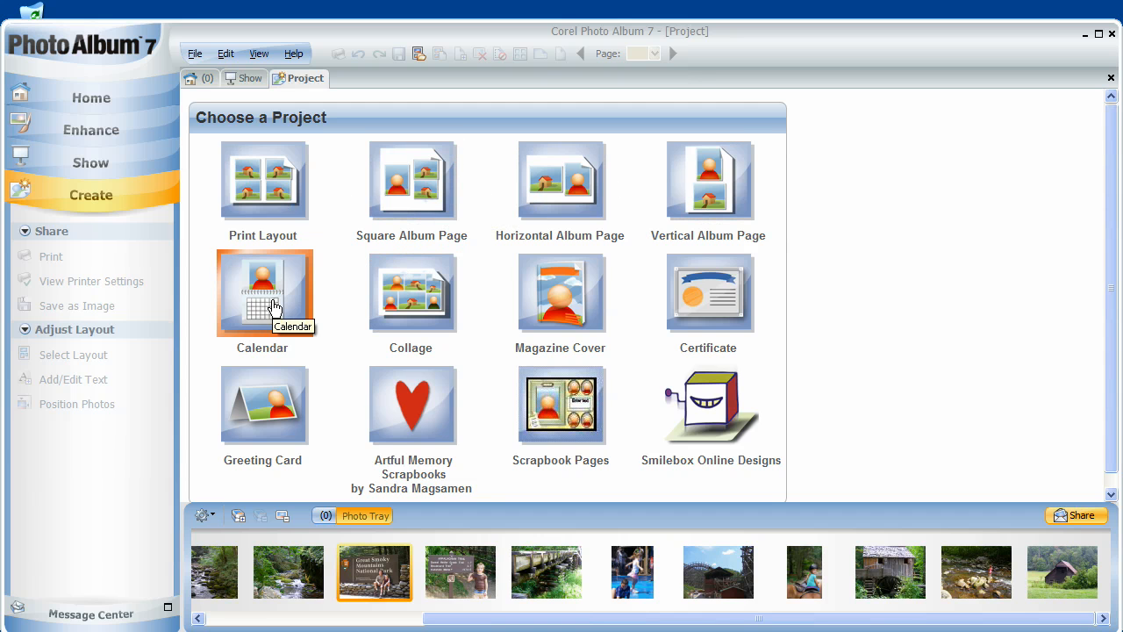
# Create a July 2009 calendar with the Great Smoky Mountains sign photo as background
pyautogui.click(263, 293)
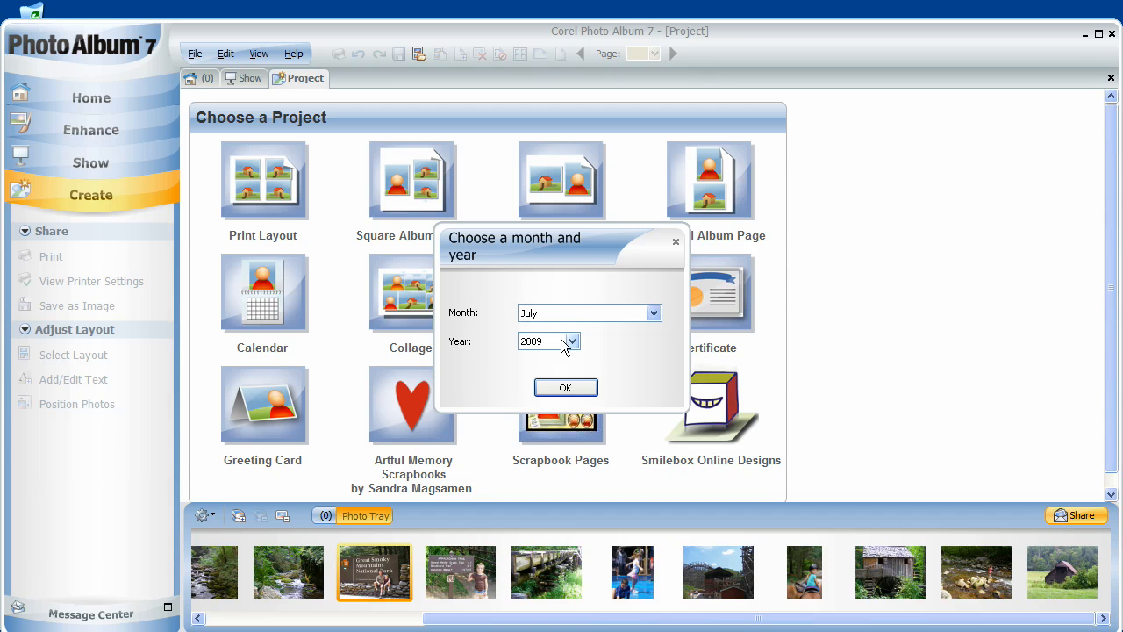
pyautogui.click(565, 387)
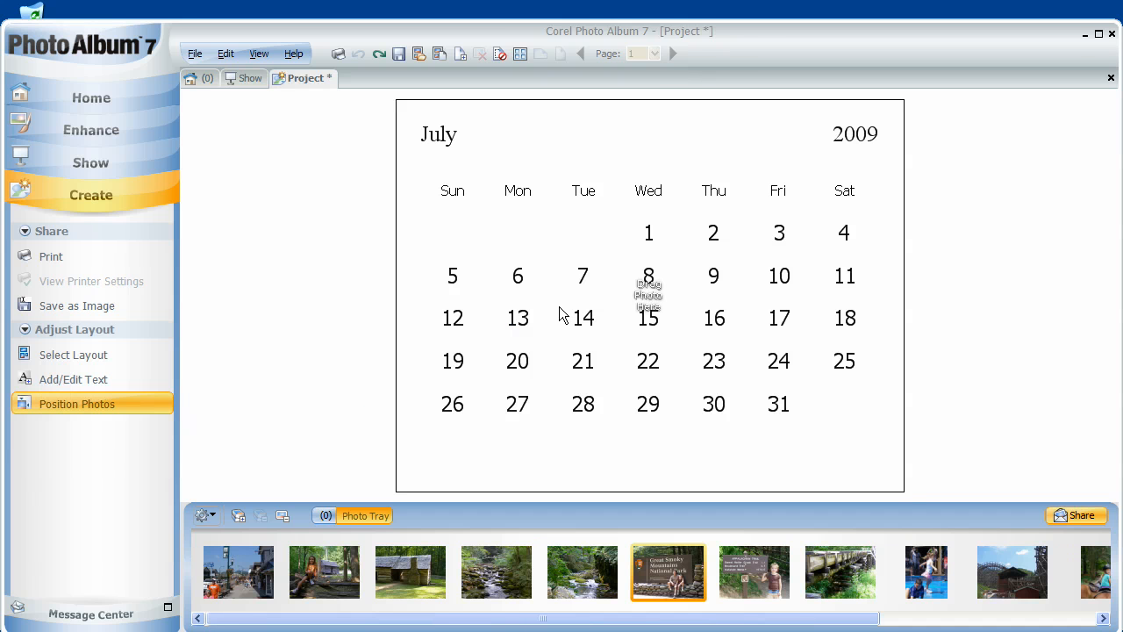
pyautogui.moveTo(668, 572)
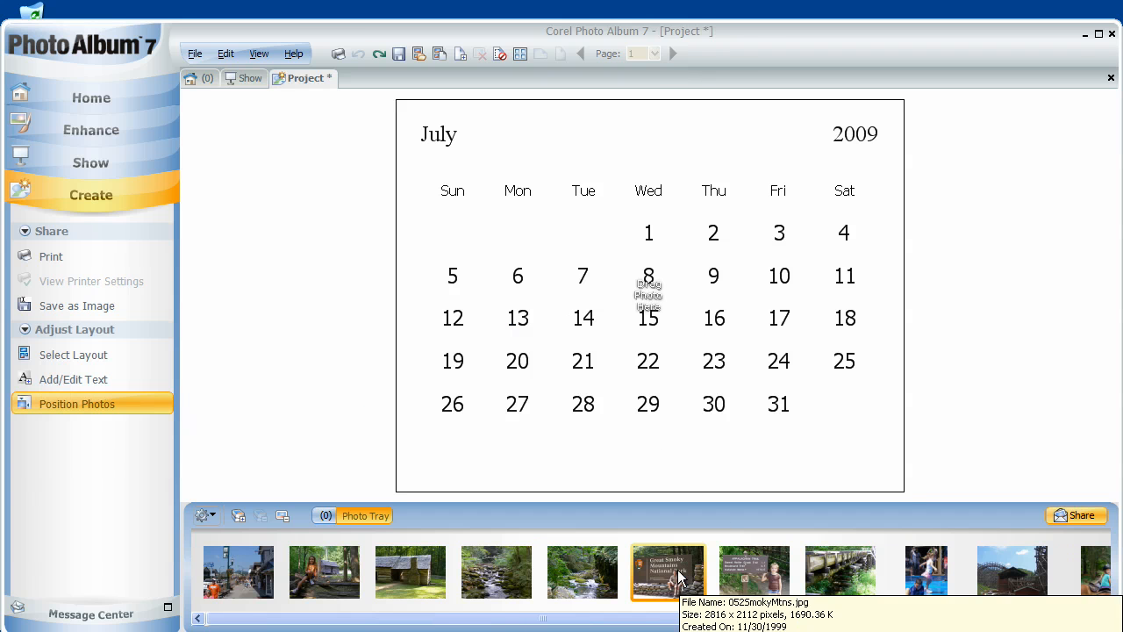
pyautogui.click(77, 404)
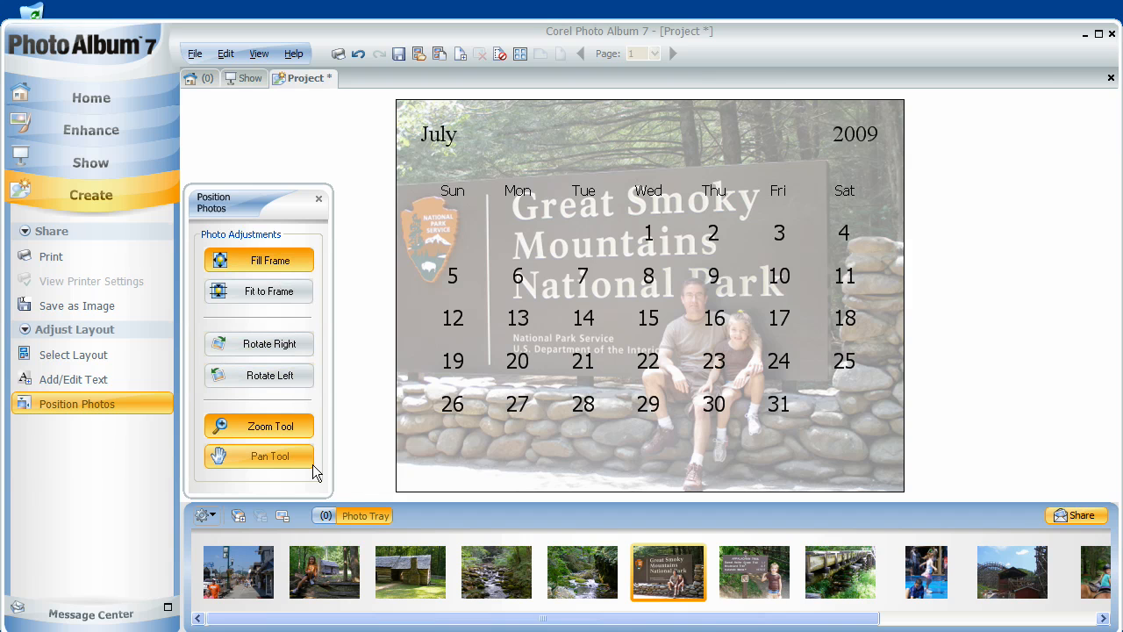
pyautogui.moveTo(327, 477)
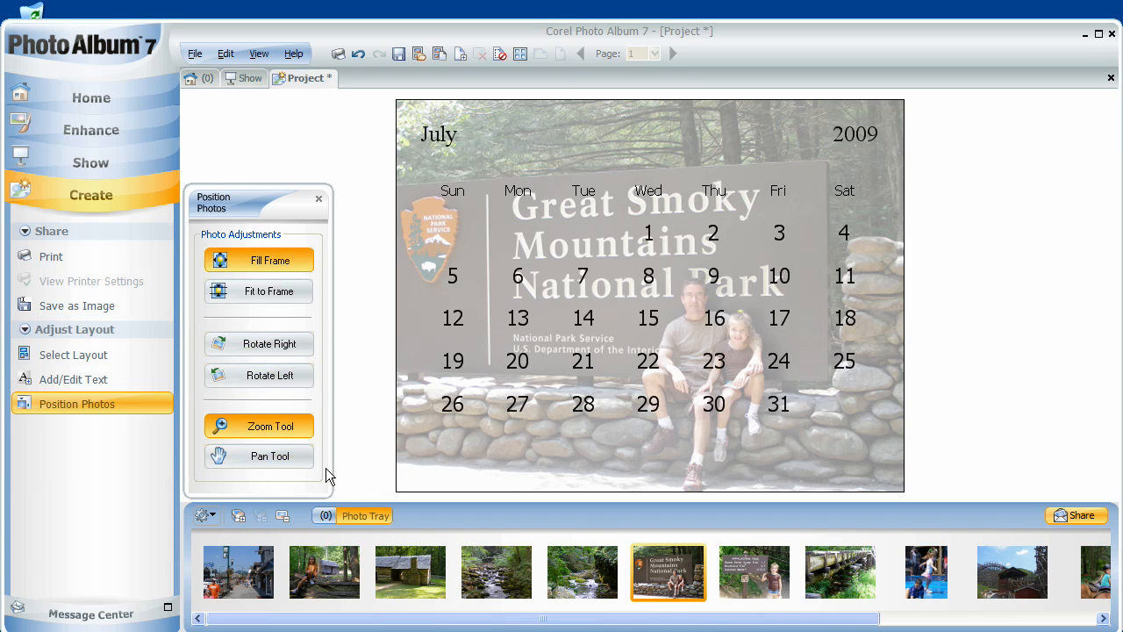
pyautogui.moveTo(464, 232)
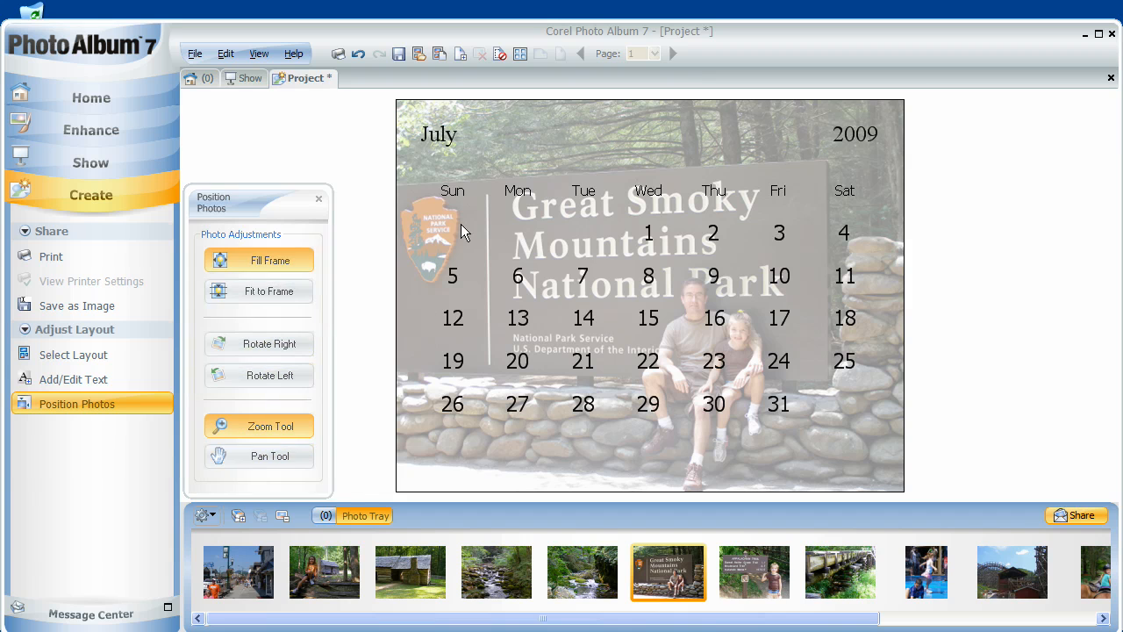
pyautogui.moveTo(461, 53)
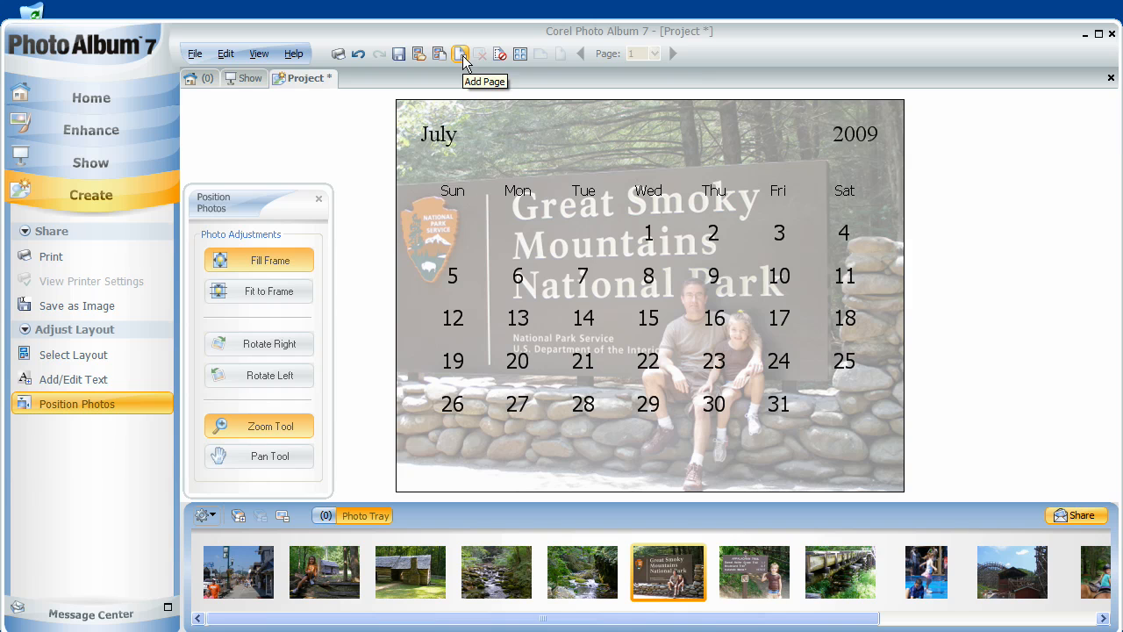
# Add an August page with layout H-1d and the girl-on-fence photo, panned in frame
pyautogui.click(460, 53)
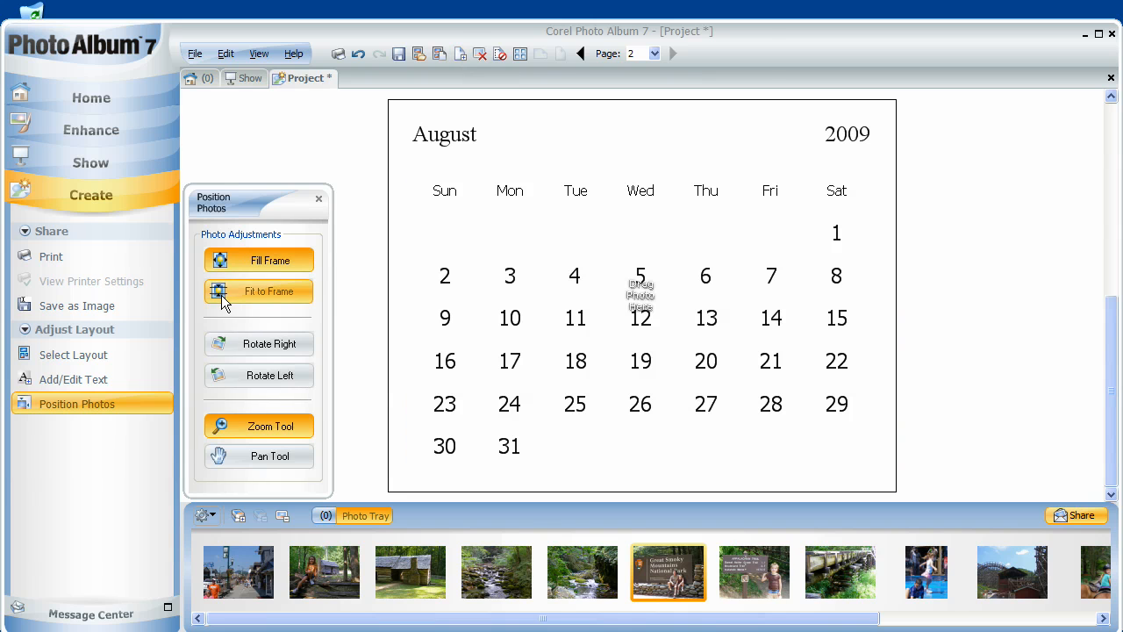
pyautogui.moveTo(103, 360)
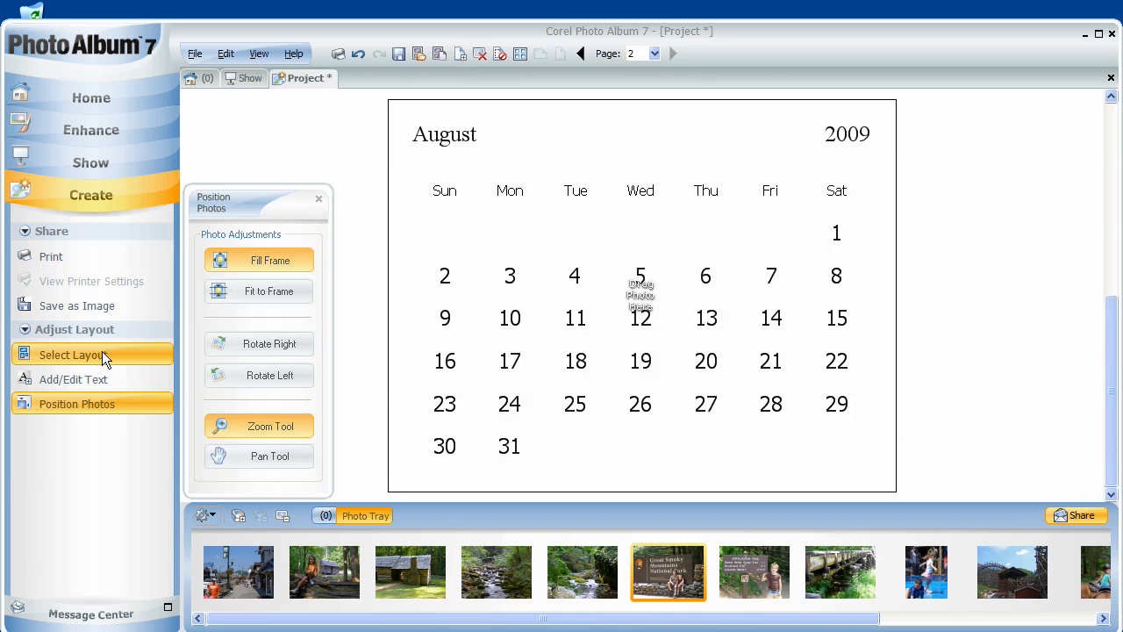
pyautogui.click(74, 355)
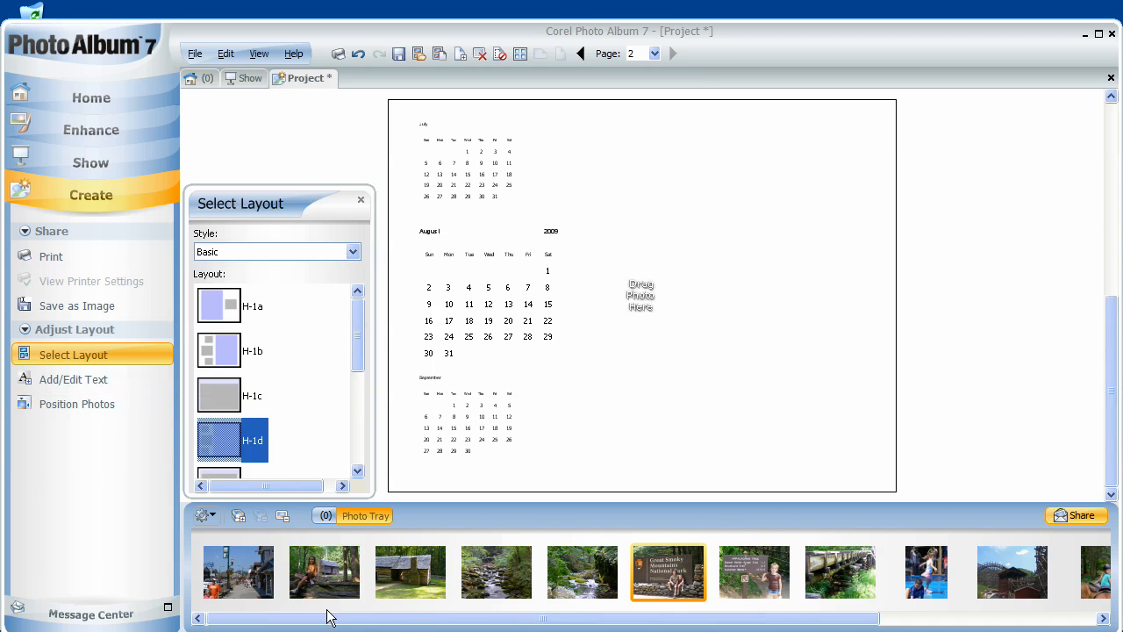
pyautogui.click(77, 404)
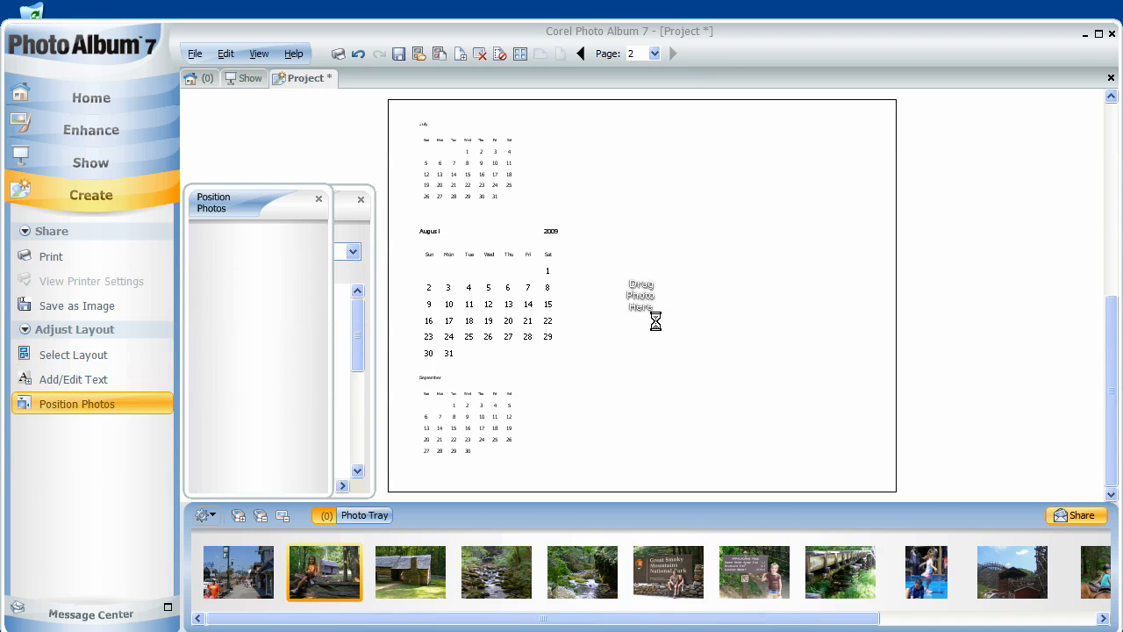
pyautogui.moveTo(324, 572); pyautogui.dragTo(641, 296)
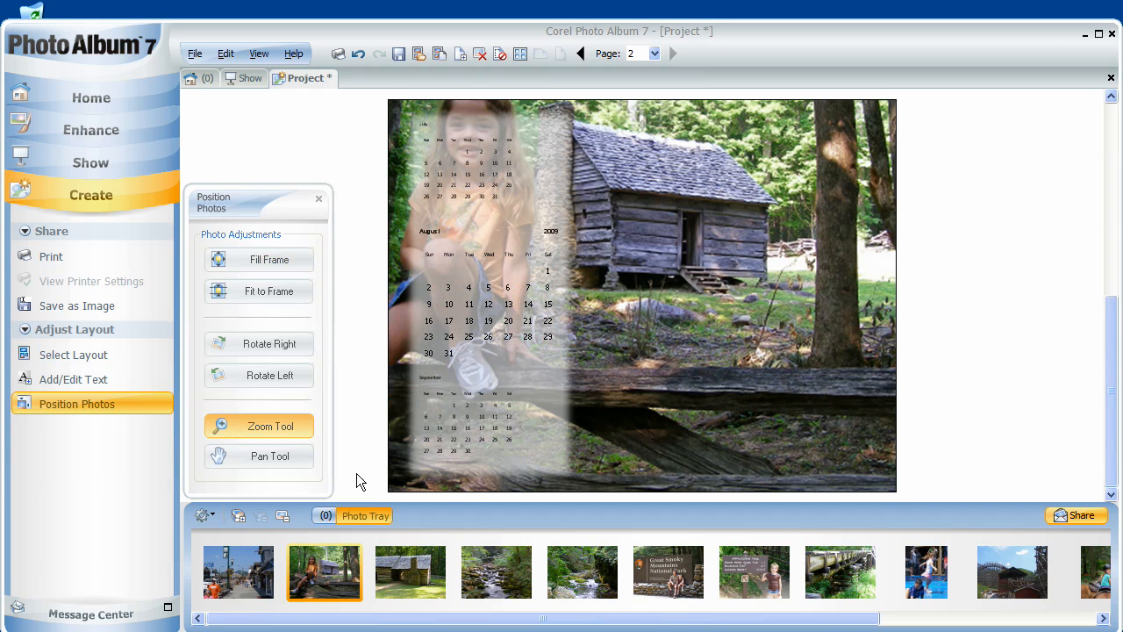
pyautogui.click(259, 456)
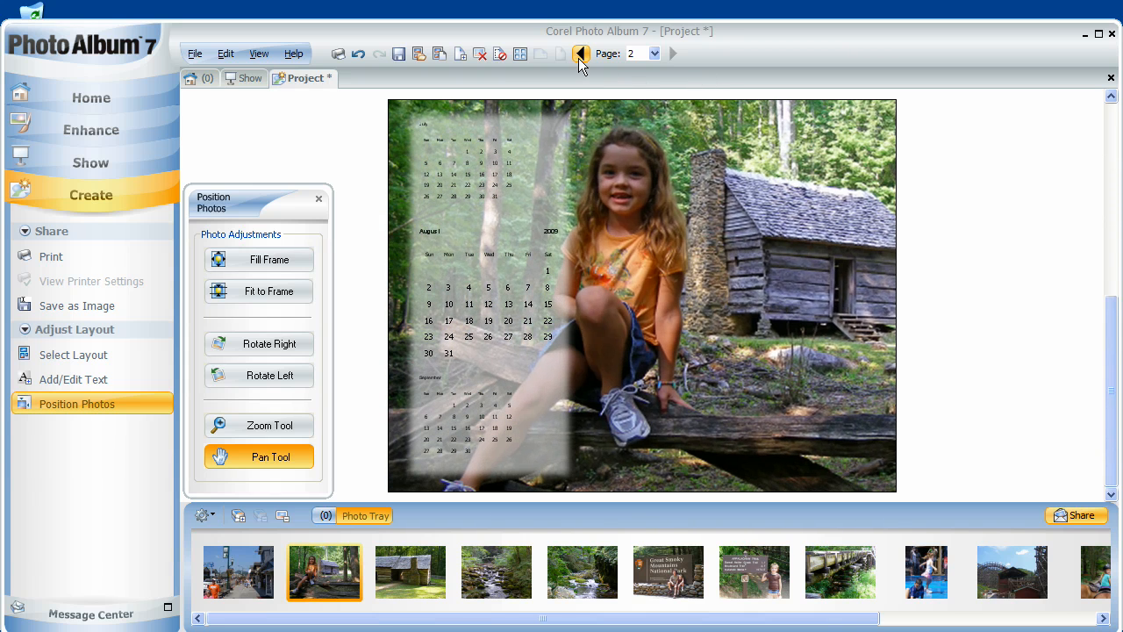
# Start a nine-frame collage and scroll through its layout choices
pyautogui.click(580, 54)
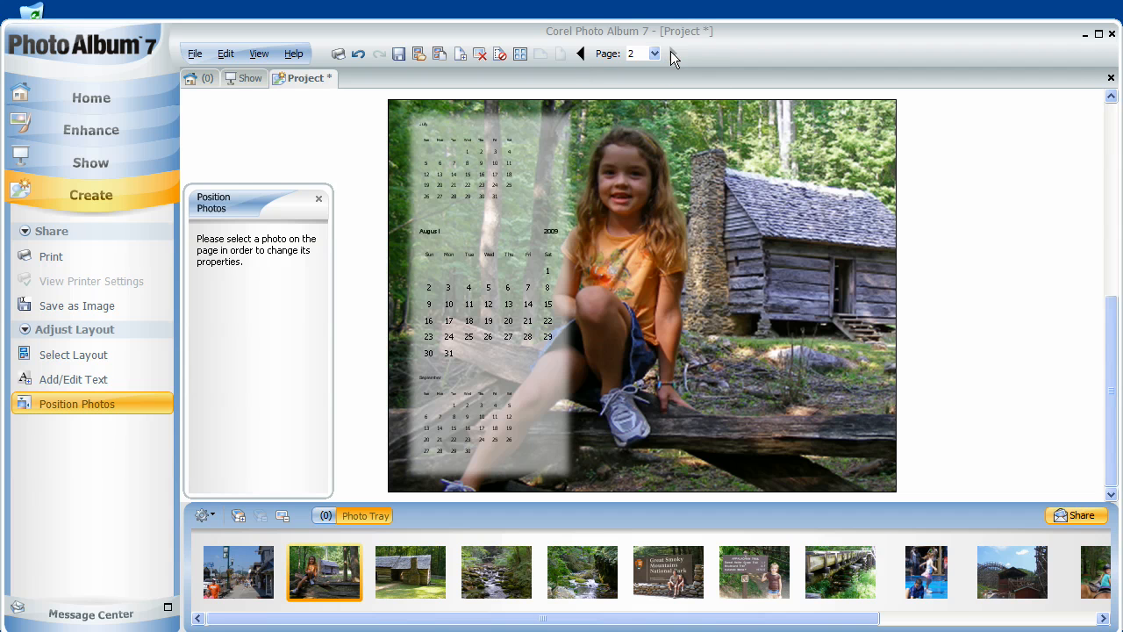
pyautogui.click(73, 353)
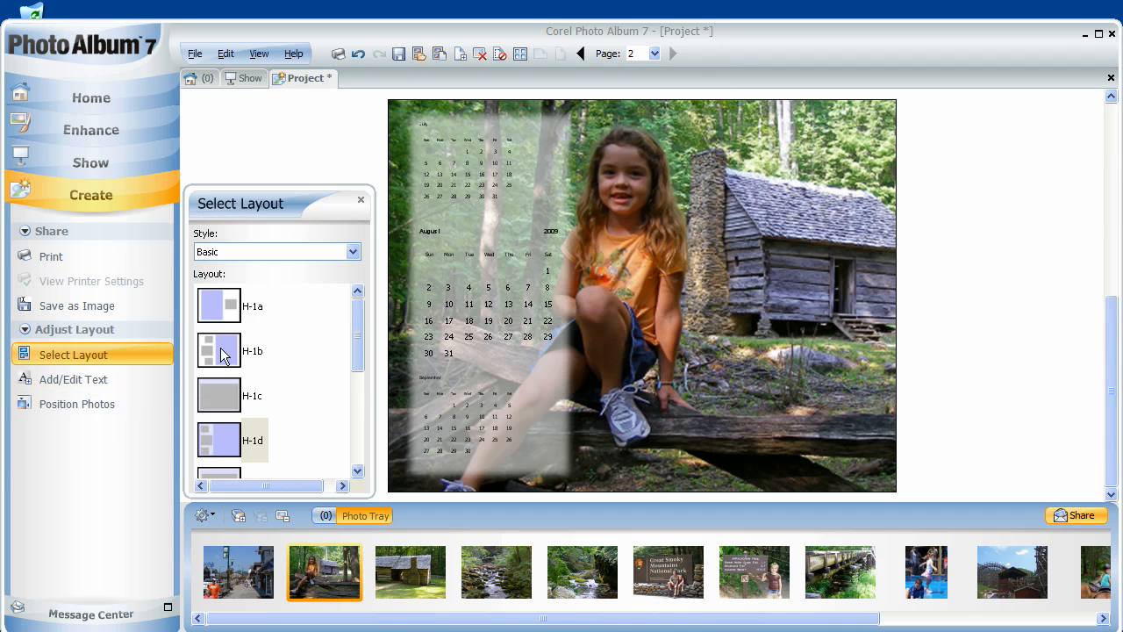
pyautogui.scroll(-3)
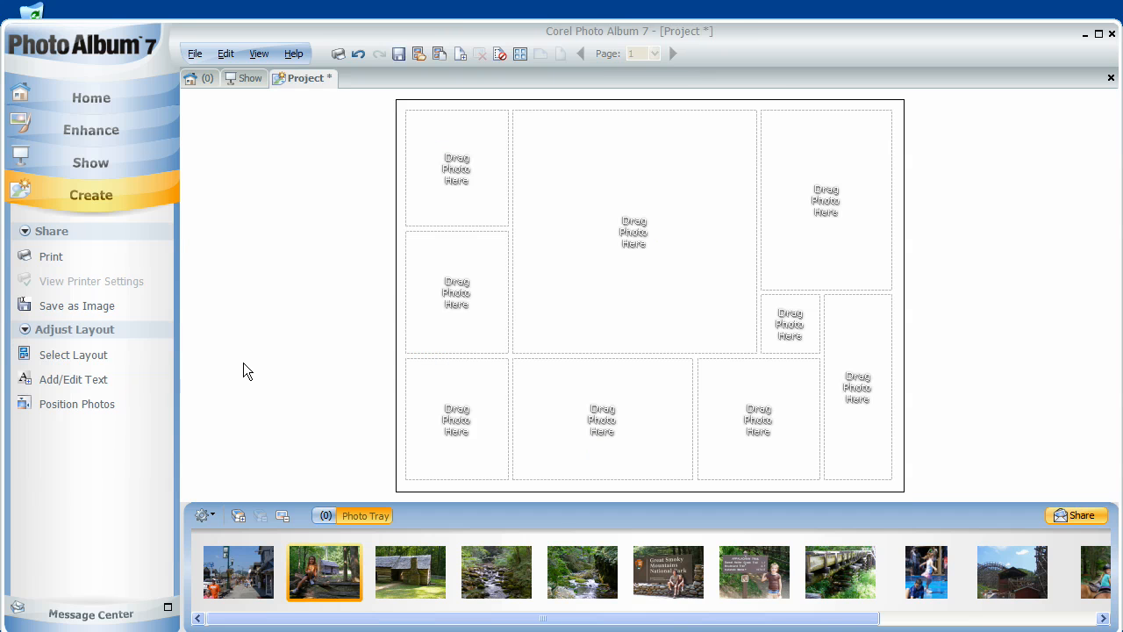
# Browse the Basic collage layouts in Select Layout
pyautogui.click(73, 355)
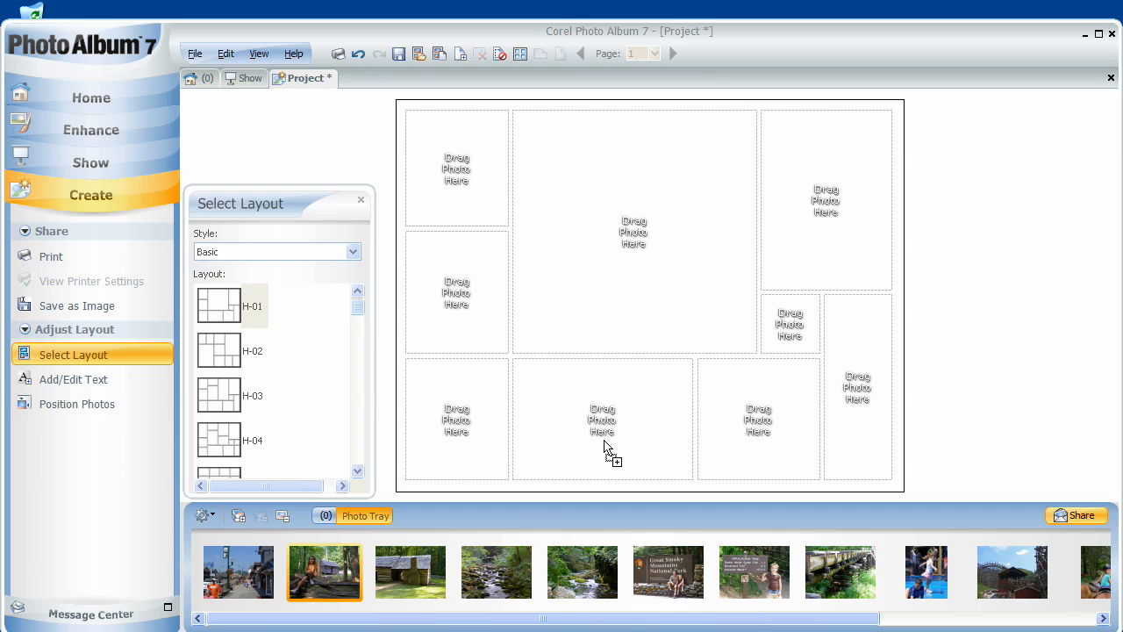
pyautogui.click(77, 404)
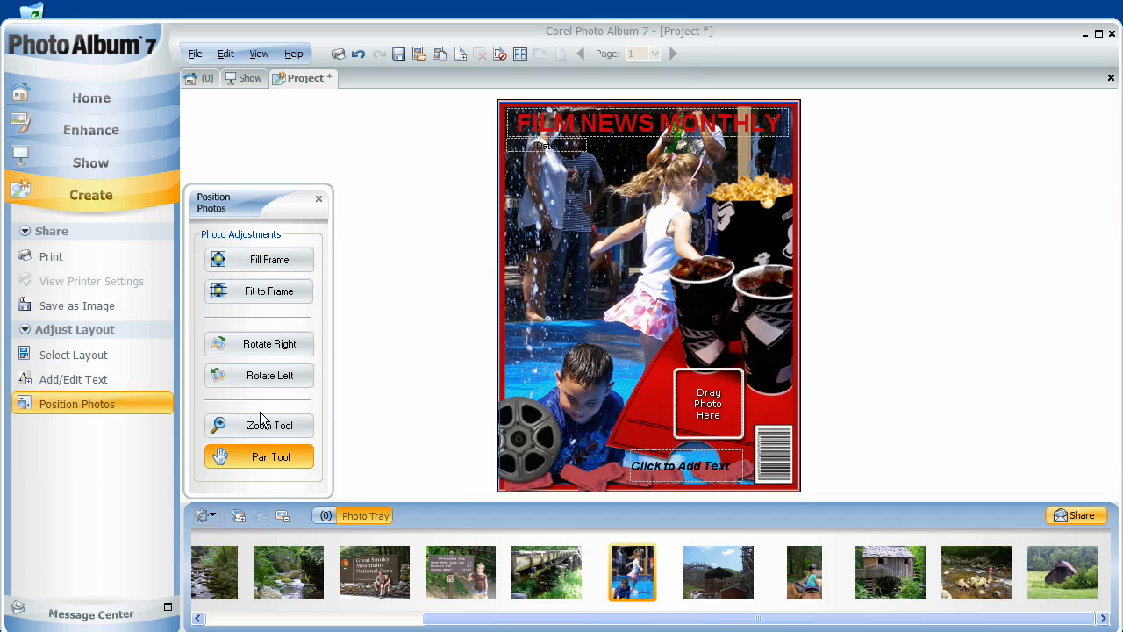
# Zoom in on the Film News Monthly cover photo and select the title text
pyautogui.click(259, 425)
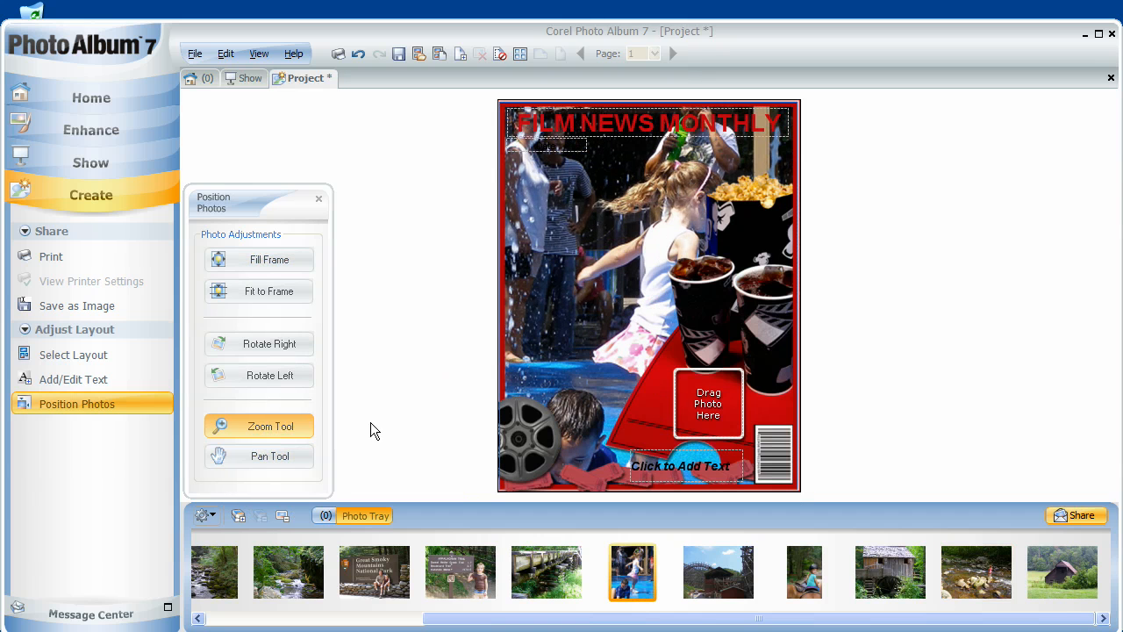
pyautogui.click(270, 455)
pyautogui.write('Jacqueline on Tour')
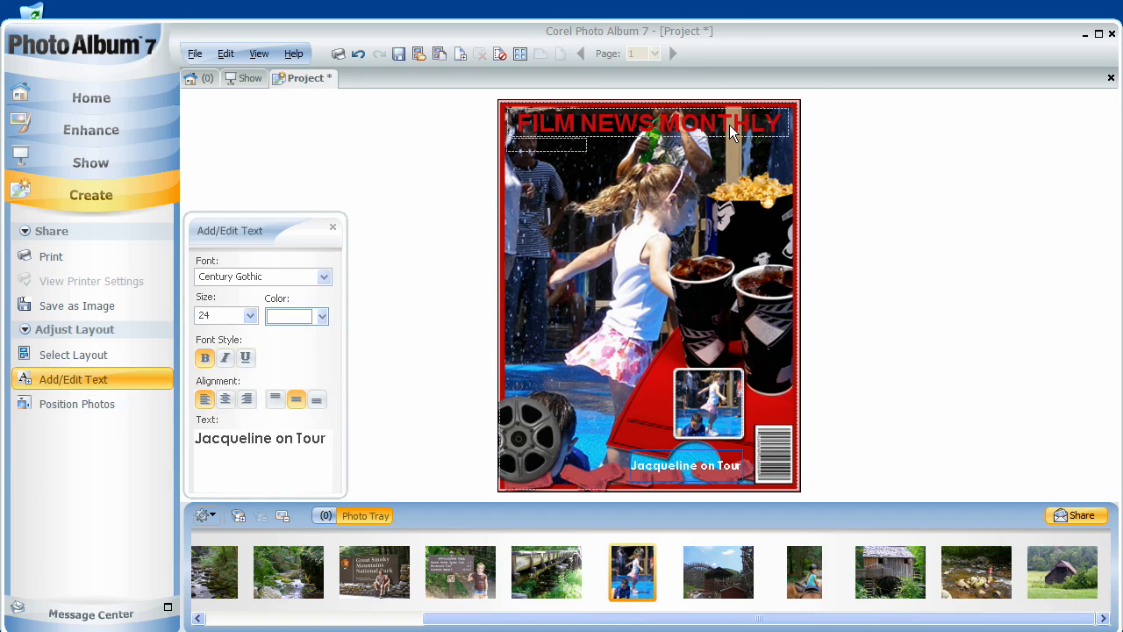
pyautogui.click(647, 123)
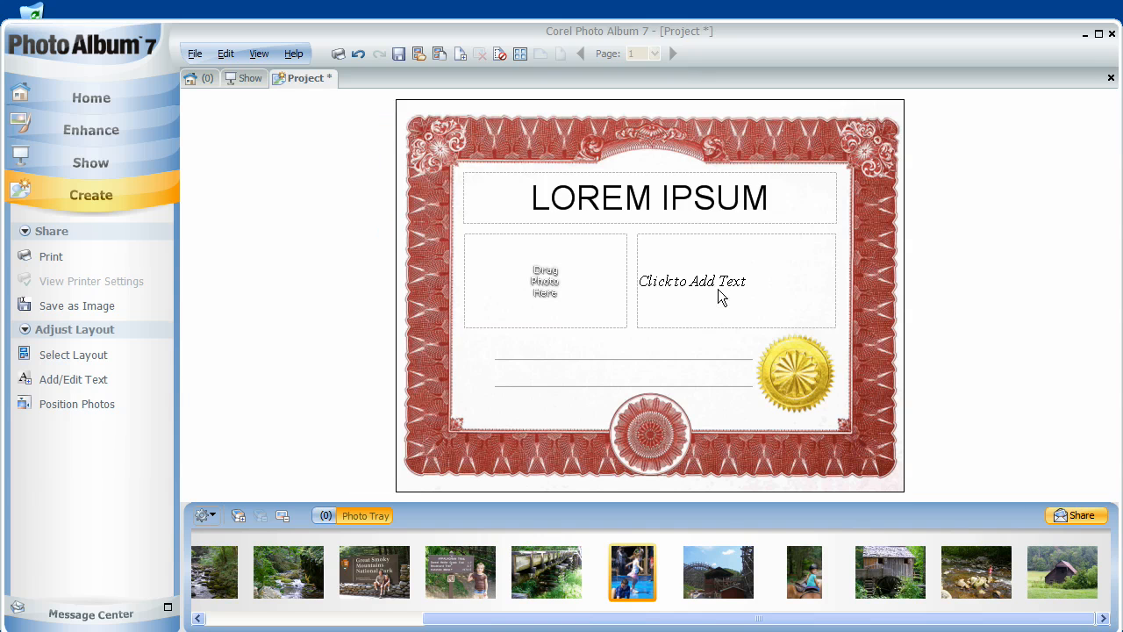
# Add the stream photo, title the certificate 'Fishing License', and center the text in Odessa LET
pyautogui.click(77, 403)
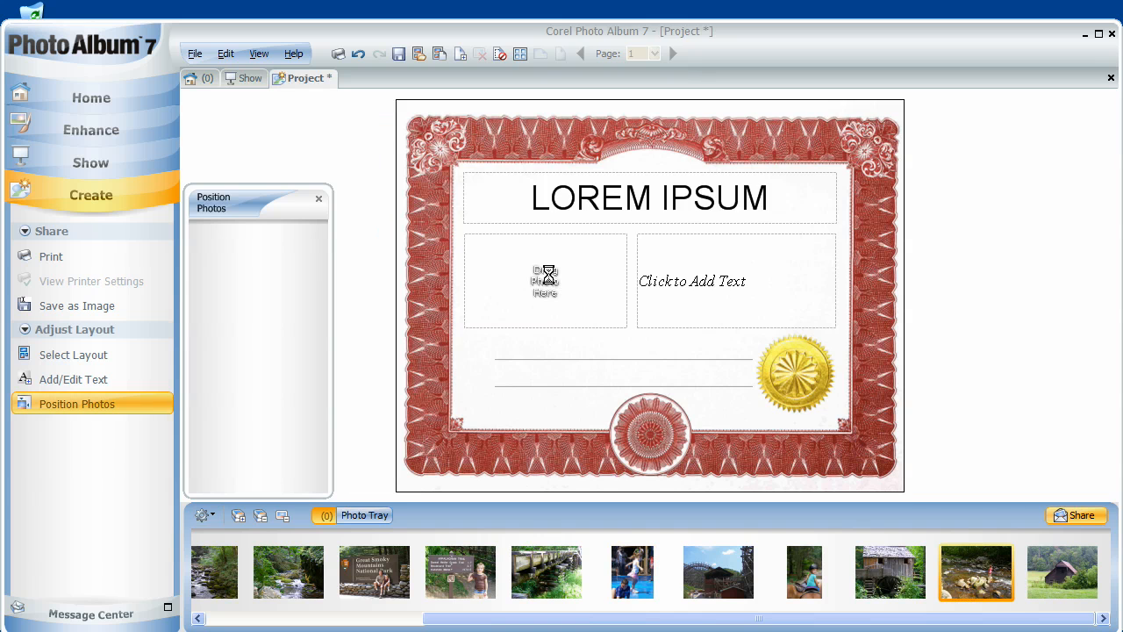
pyautogui.moveTo(975, 573); pyautogui.dragTo(545, 281)
pyautogui.write('F')
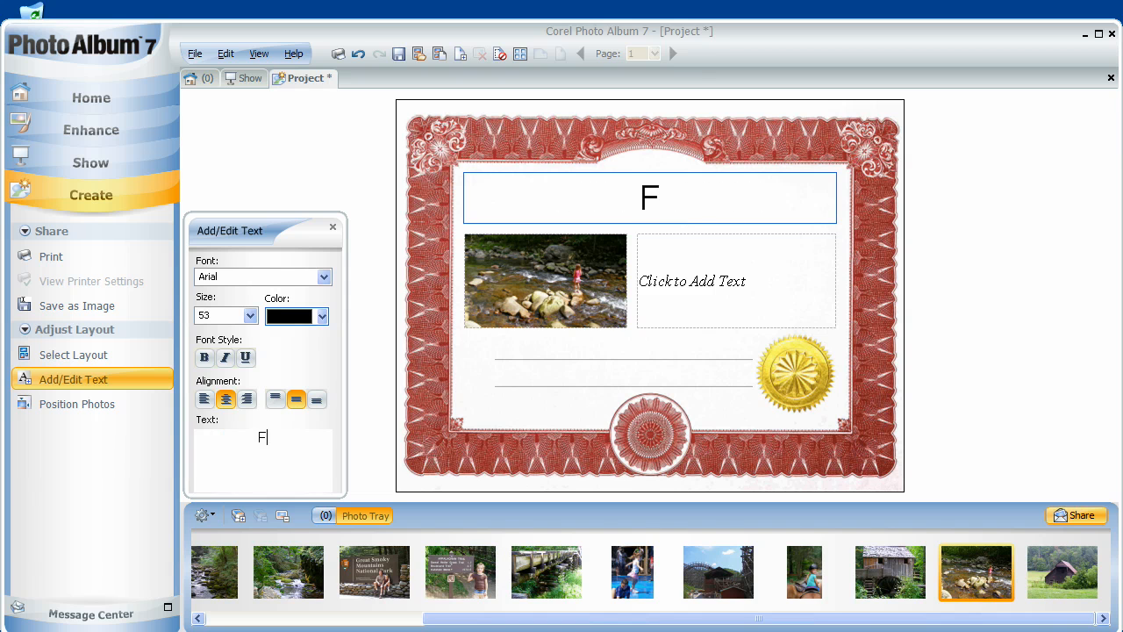
pyautogui.write('ishing License')
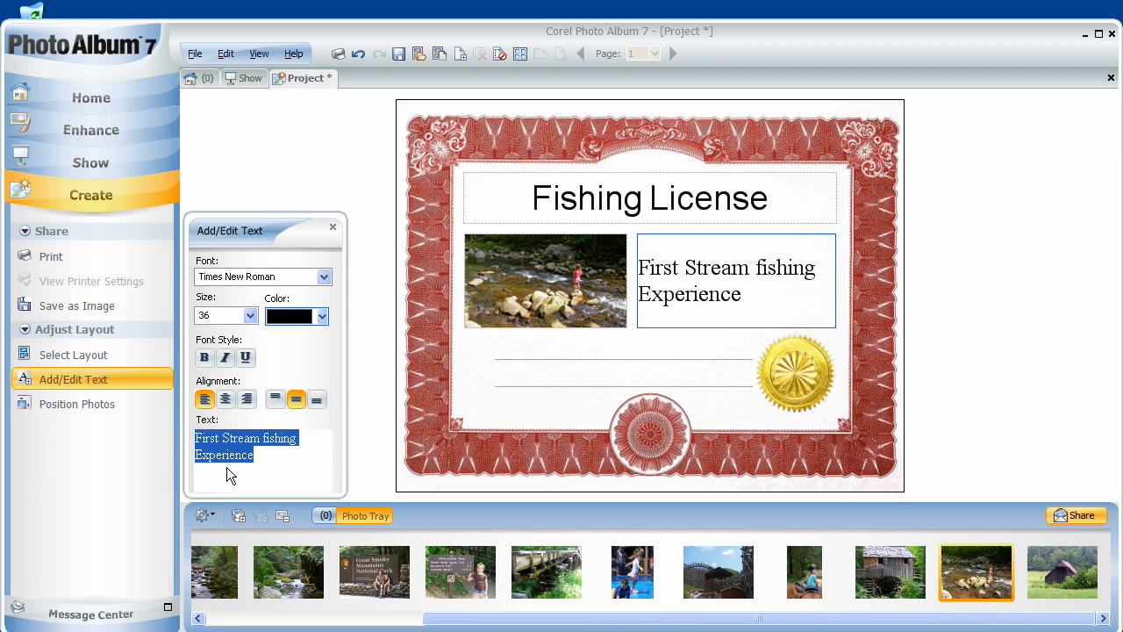
pyautogui.click(225, 399)
pyautogui.write('F')
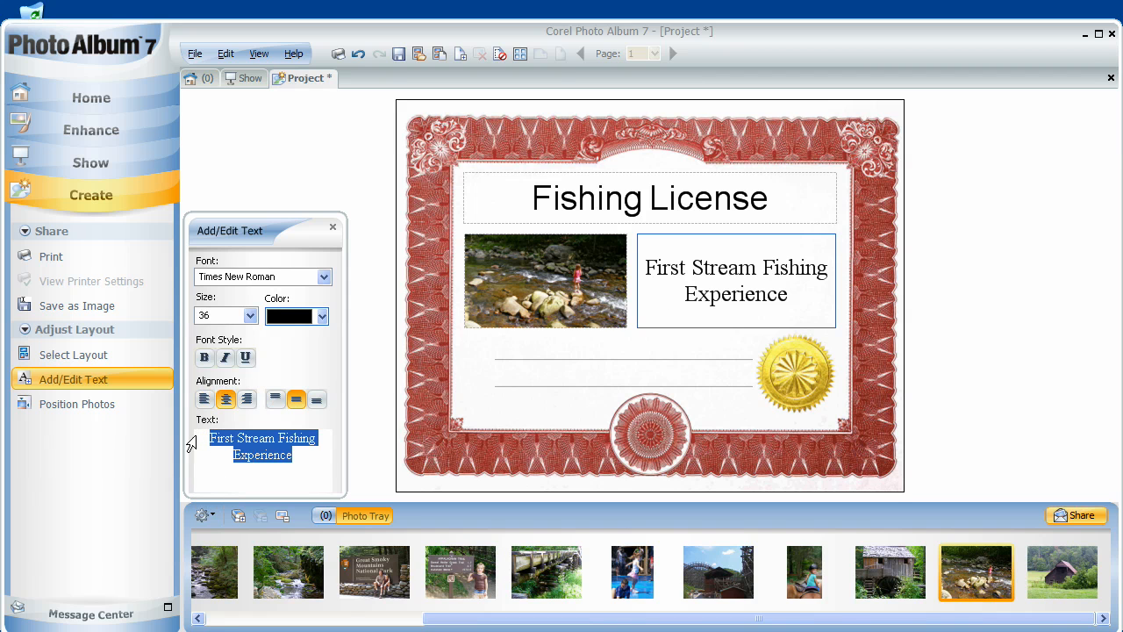
pyautogui.click(263, 277)
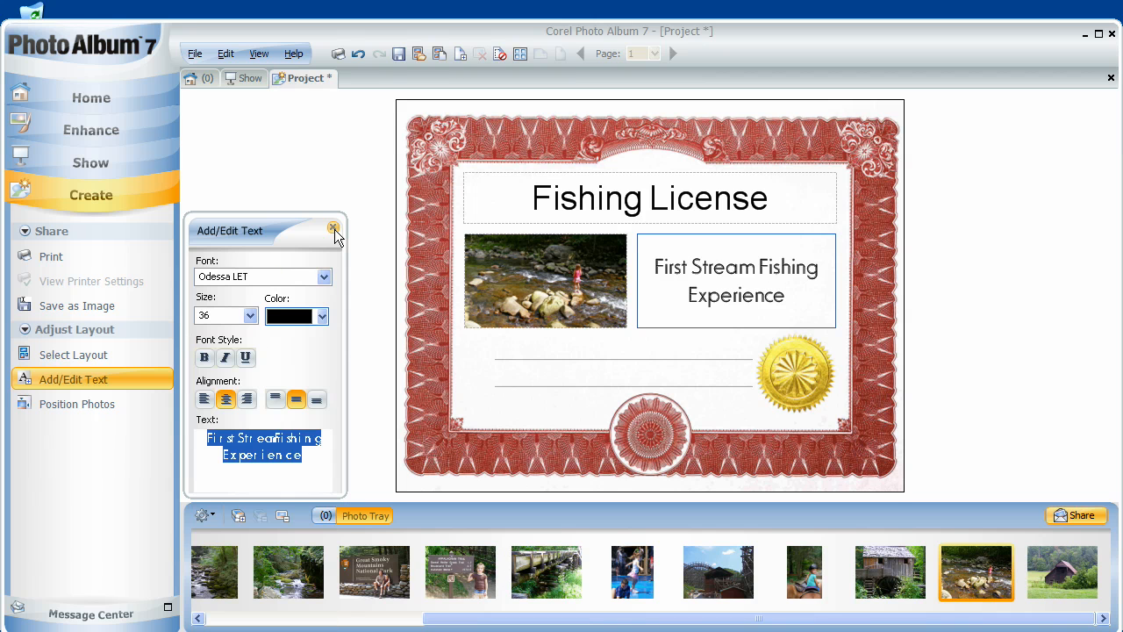
pyautogui.click(334, 230)
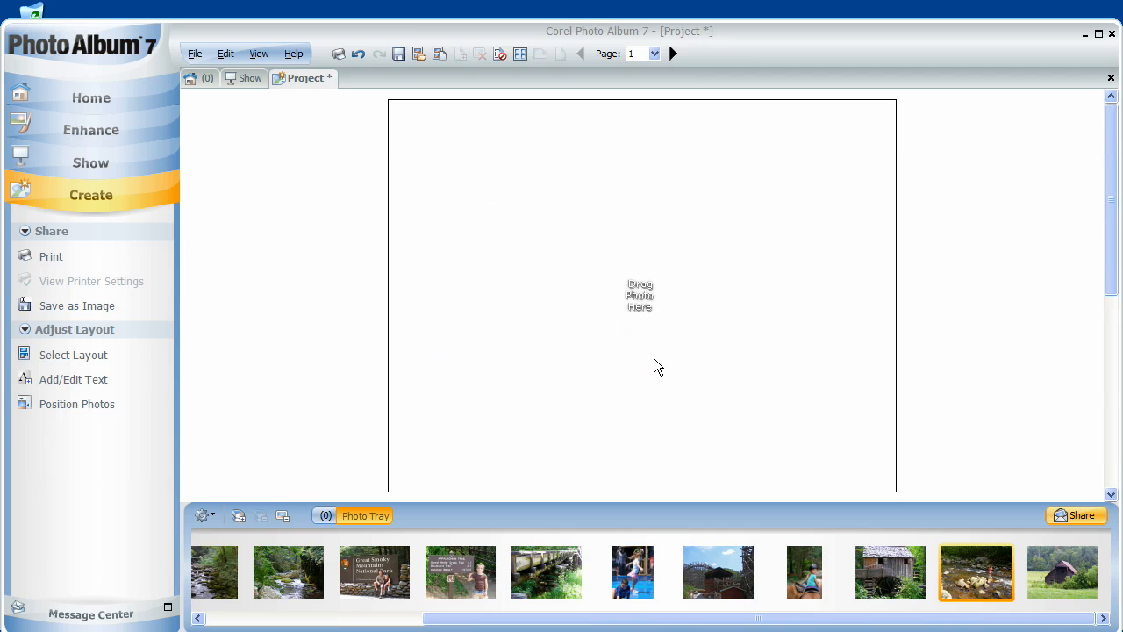
pyautogui.moveTo(744, 453)
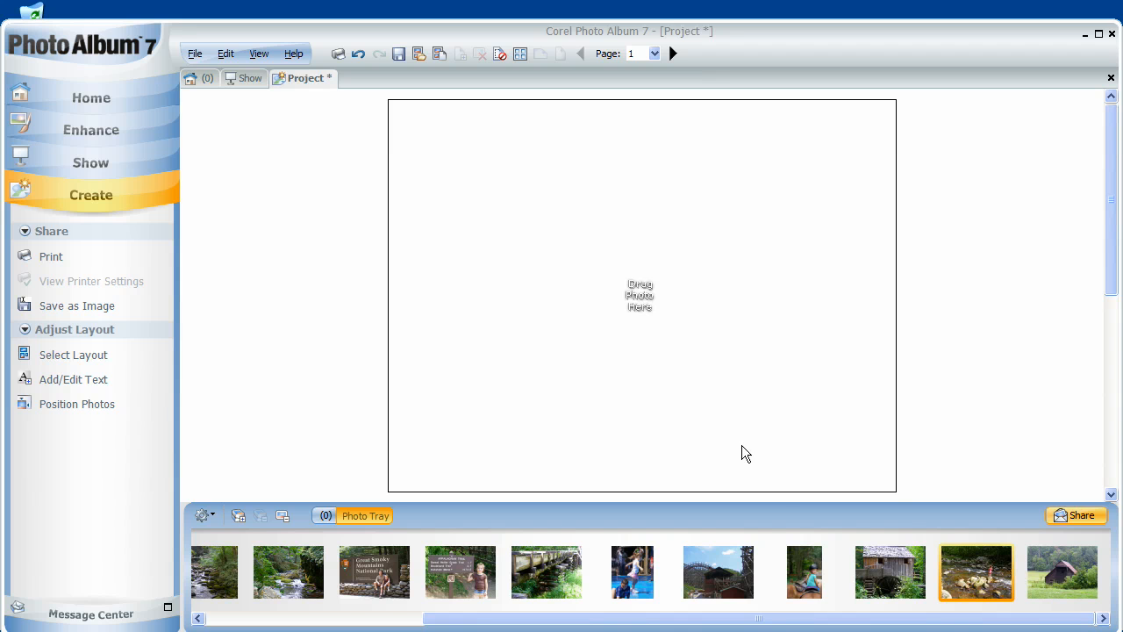
pyautogui.moveTo(977, 580)
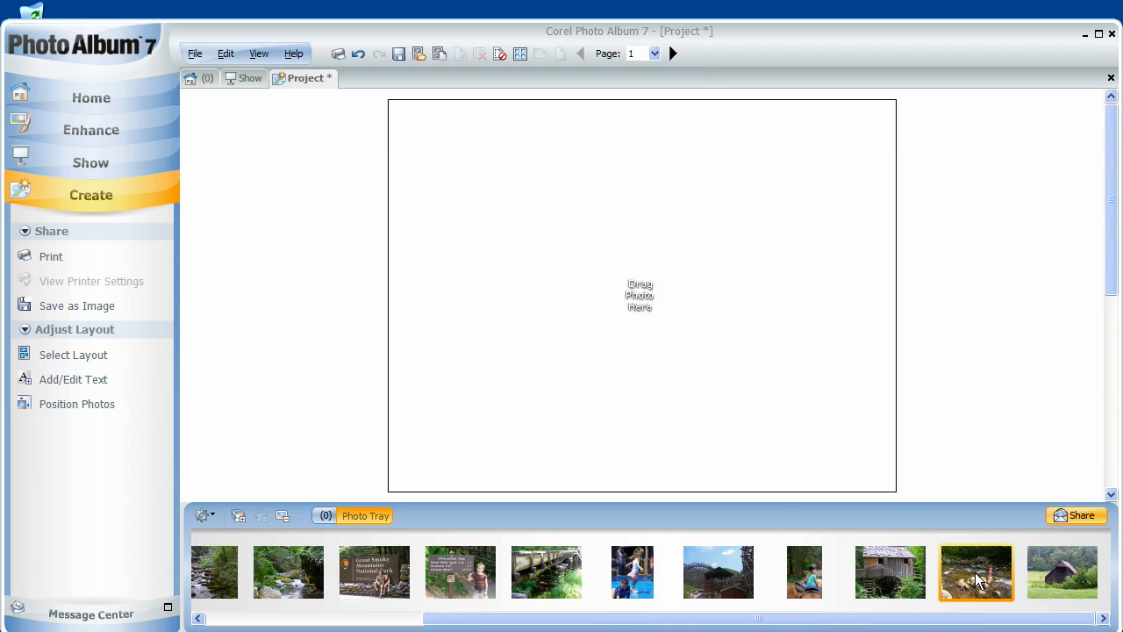
# Drag the old barn-in-meadow photo into the full-page photo frame
pyautogui.click(77, 403)
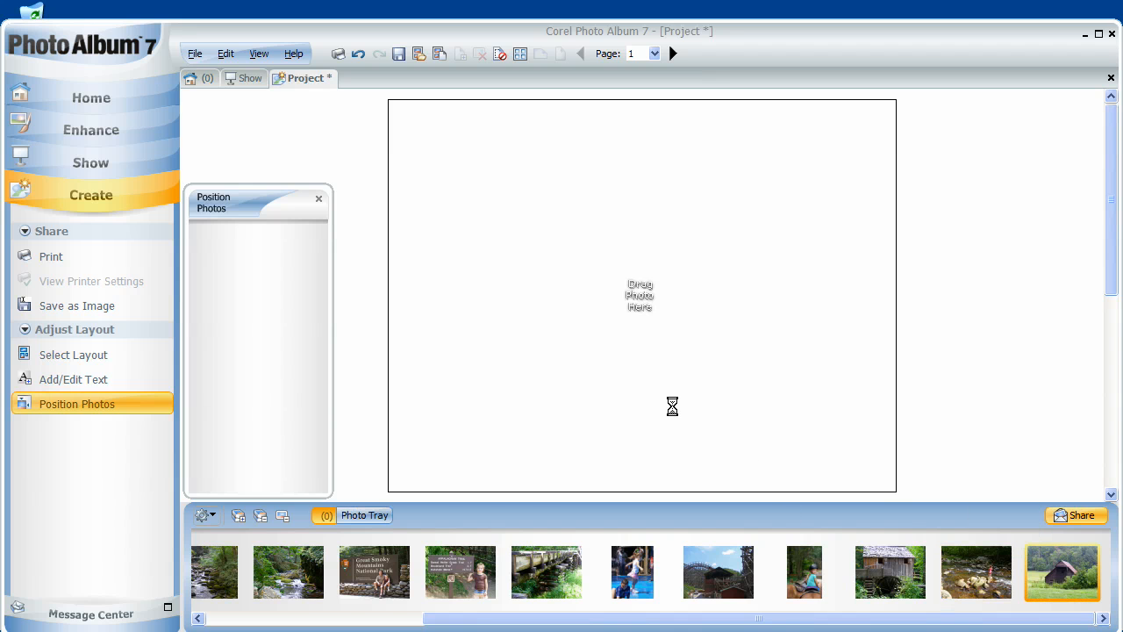
pyautogui.moveTo(1061, 572); pyautogui.dragTo(641, 293)
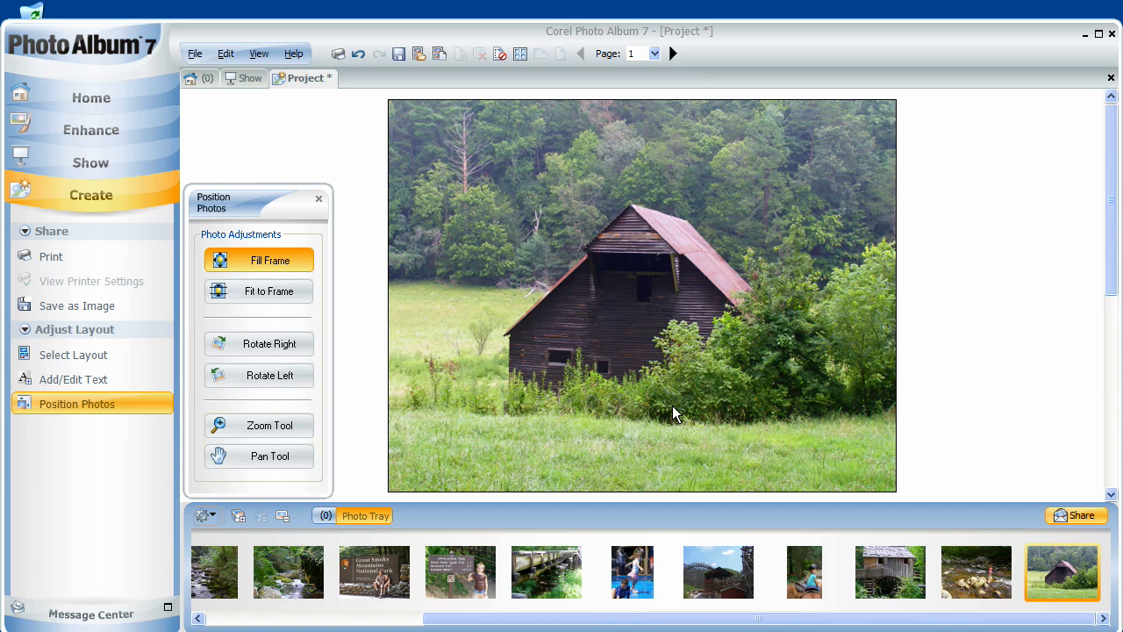
pyautogui.moveTo(669, 408)
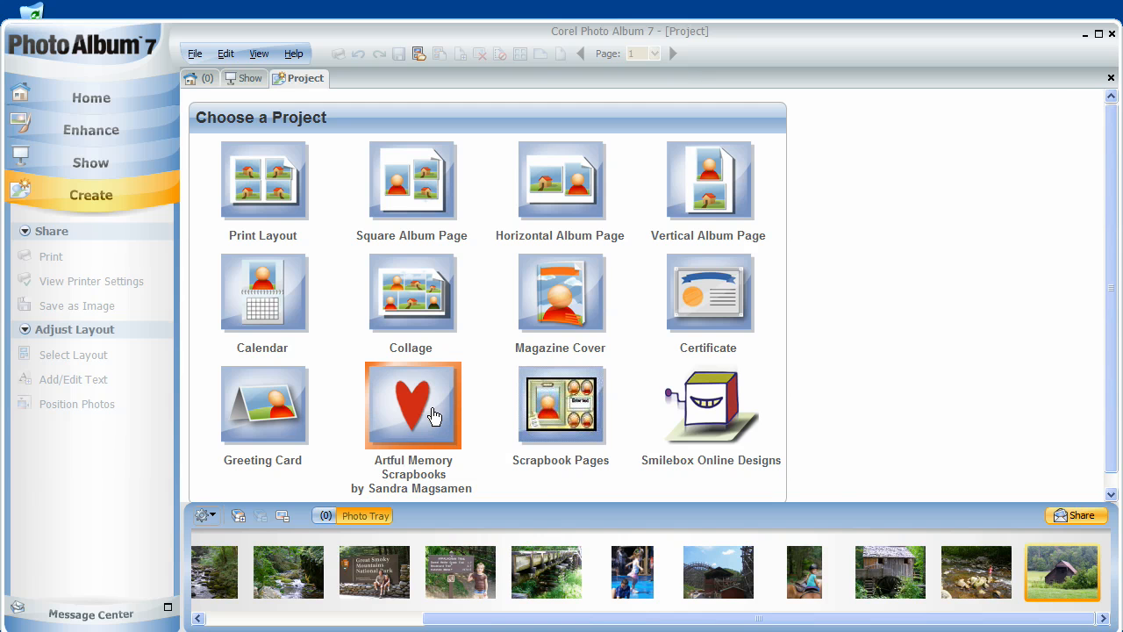
# Start a Vacation scrapbook page and place the waterfall photo into a frame
pyautogui.click(412, 405)
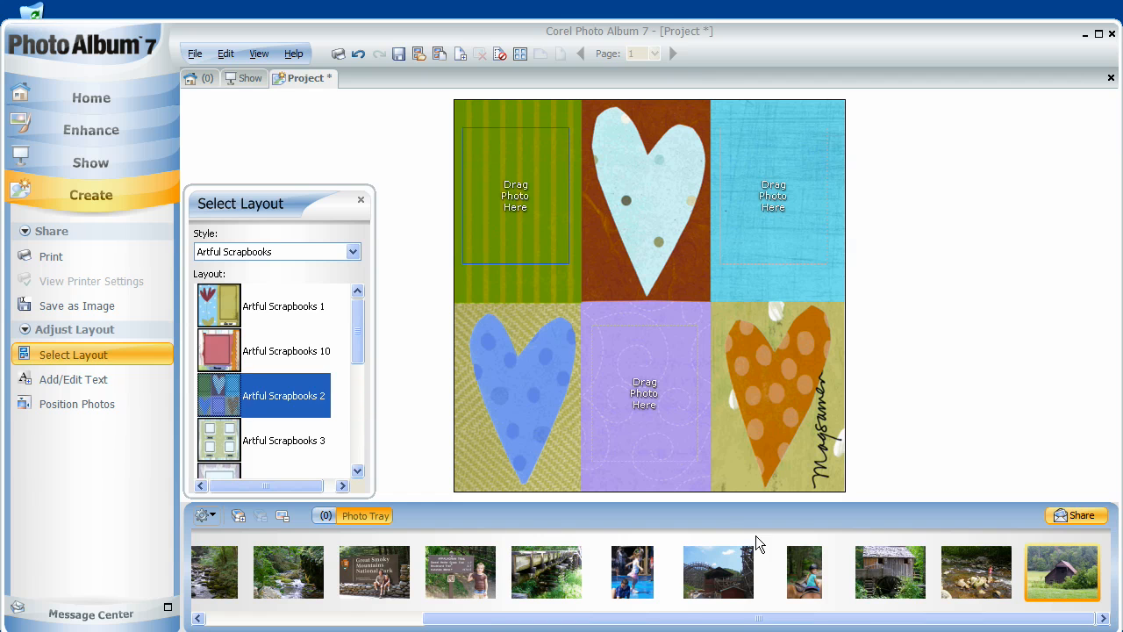
pyautogui.click(76, 404)
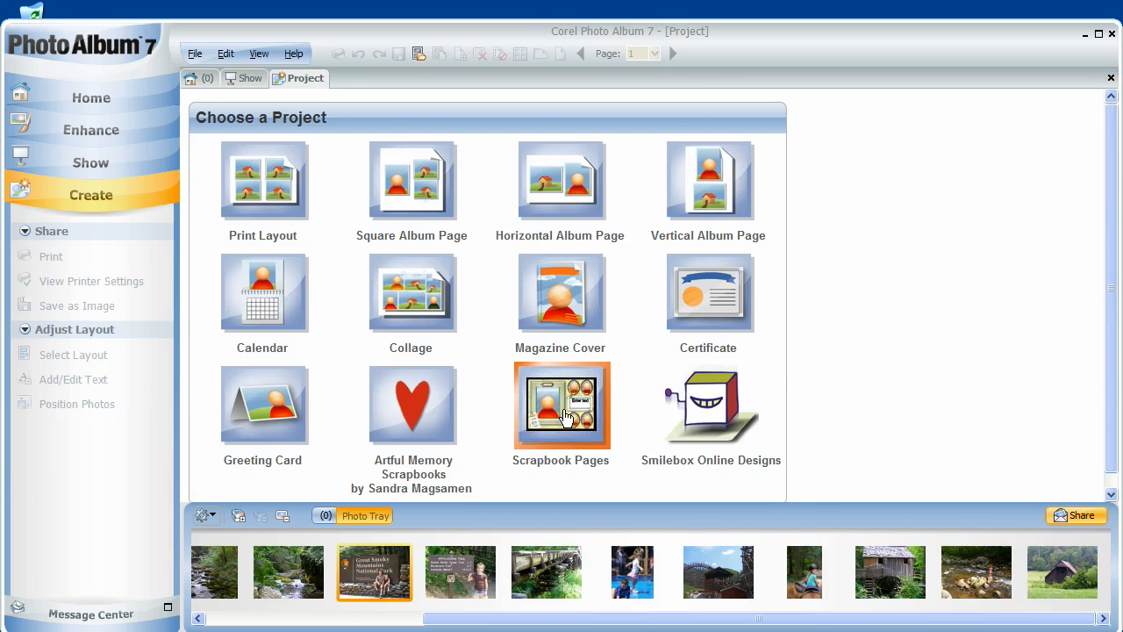
pyautogui.click(561, 405)
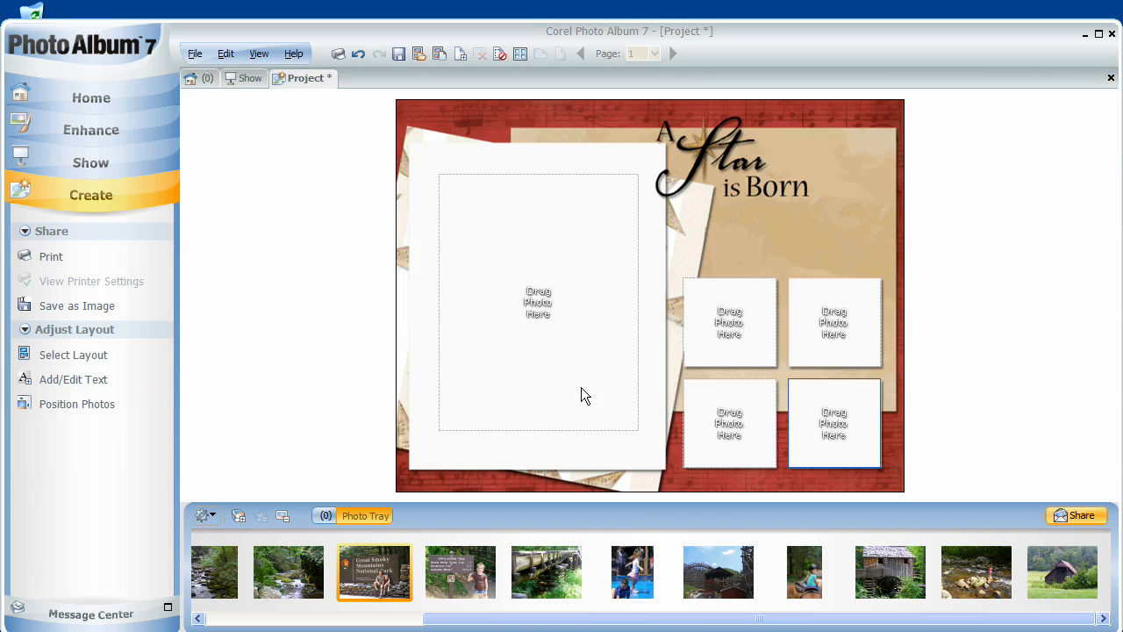
pyautogui.click(74, 355)
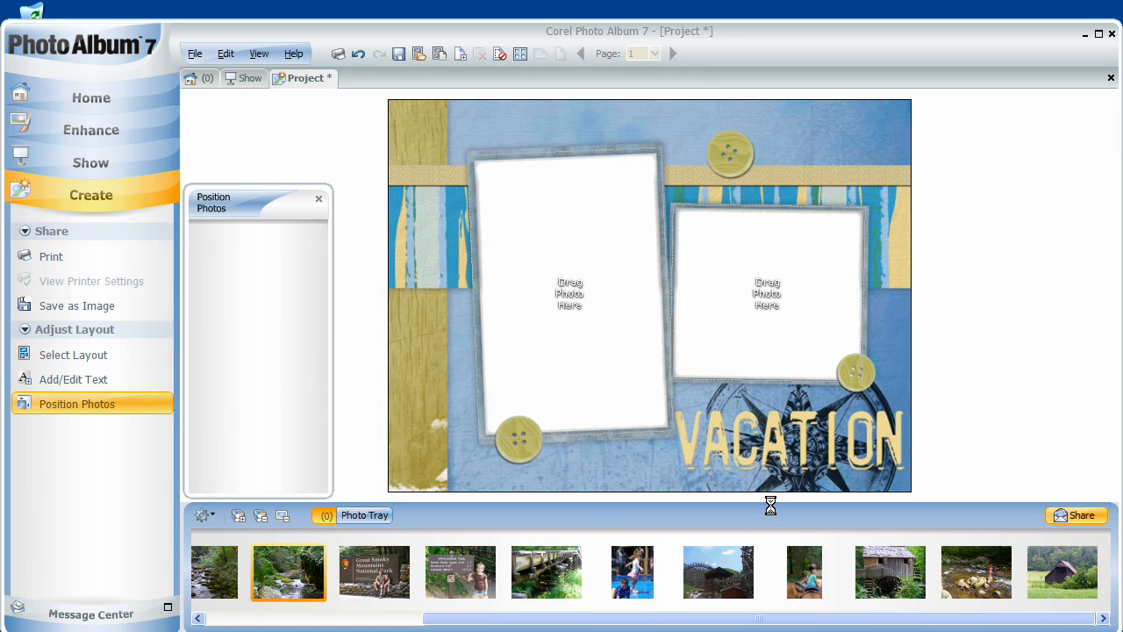
pyautogui.moveTo(288, 572); pyautogui.dragTo(768, 294)
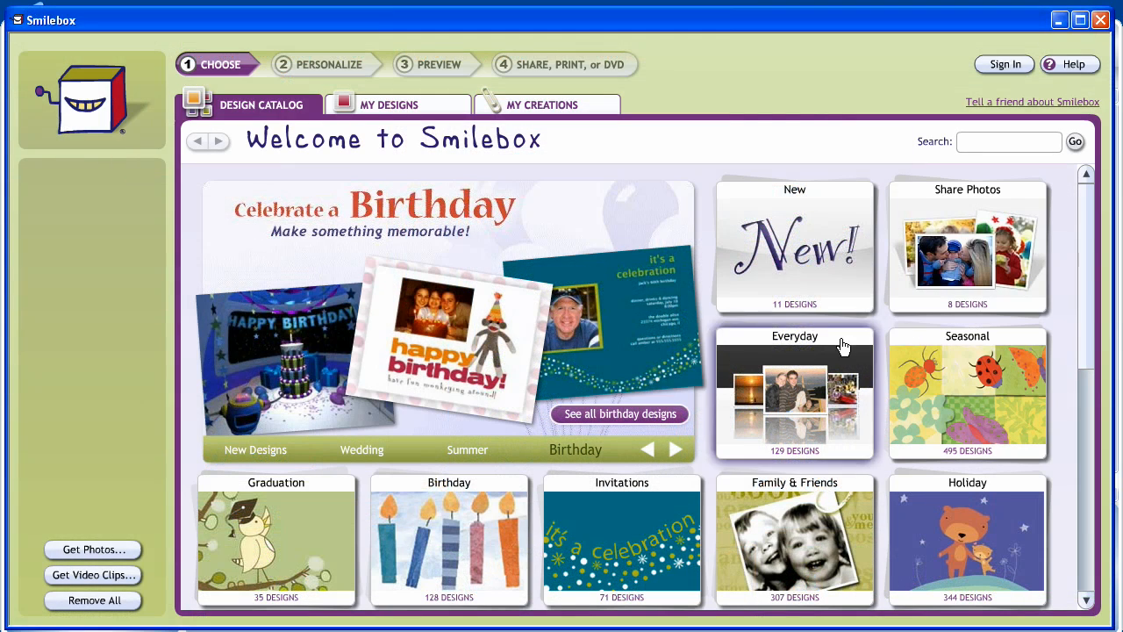
pyautogui.moveTo(564, 430)
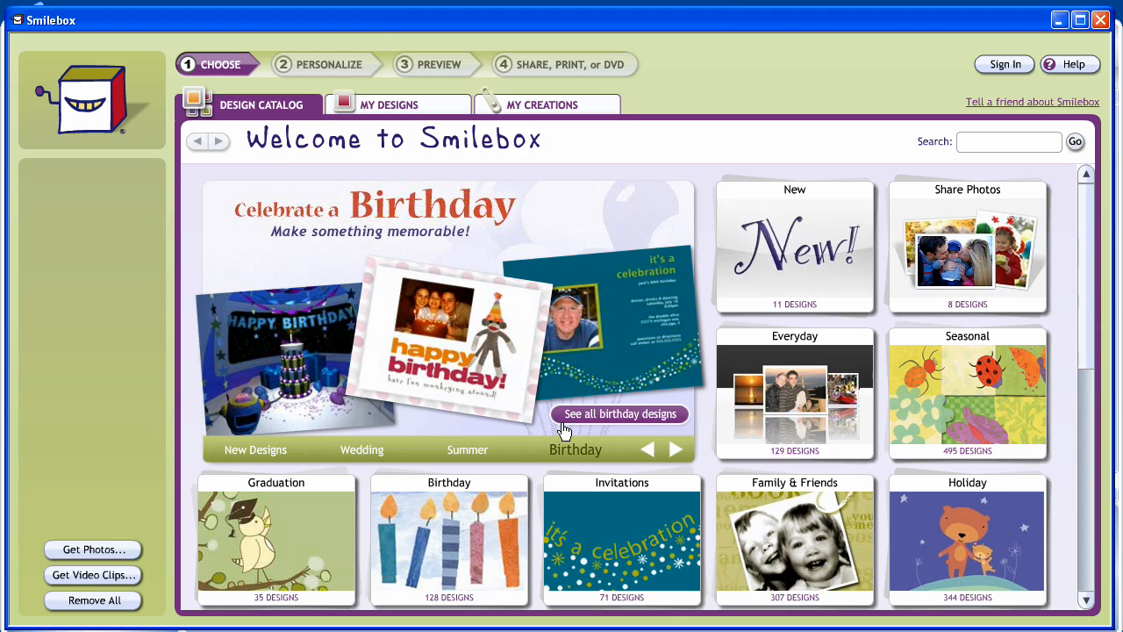
pyautogui.moveTo(645, 397)
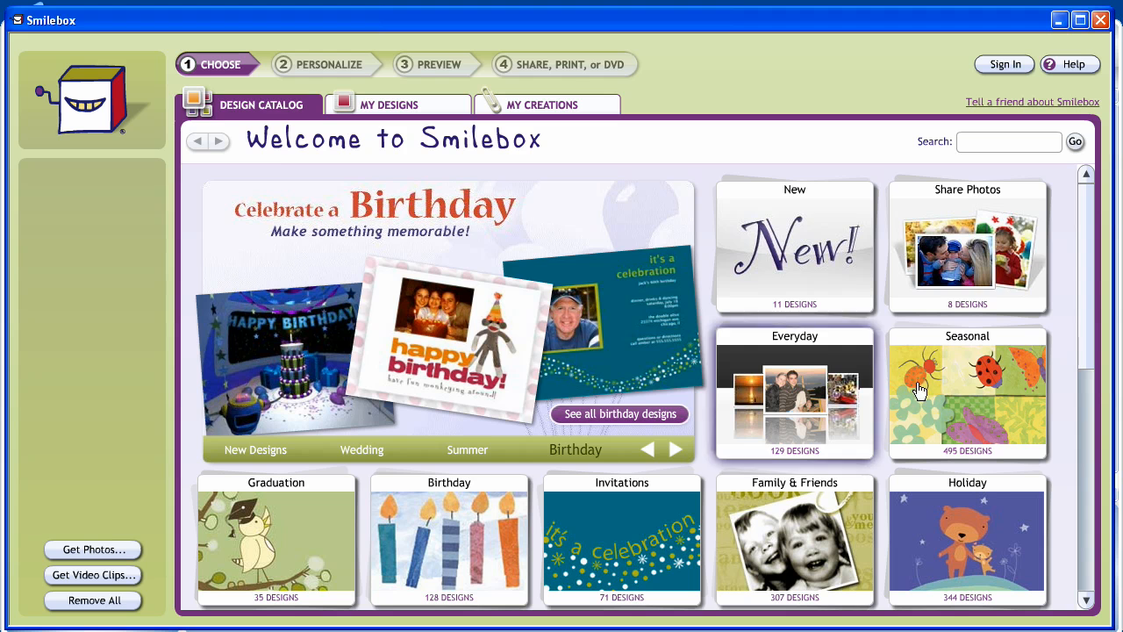
# Scroll down through the Smilebox Design Catalog categories
pyautogui.scroll(-3)
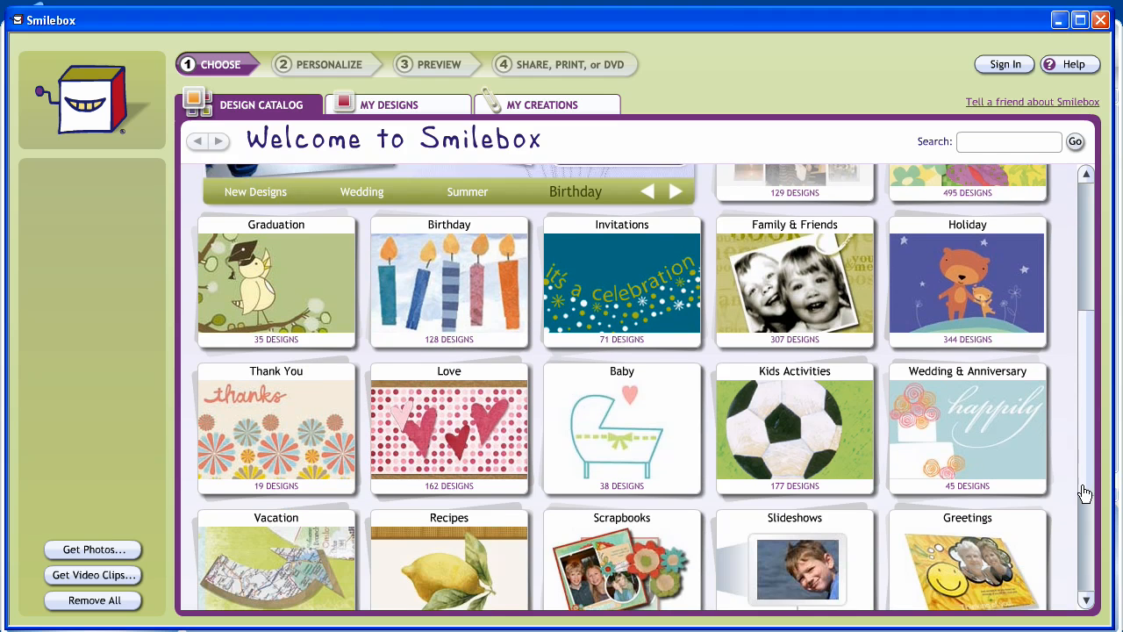
pyautogui.scroll(-3)
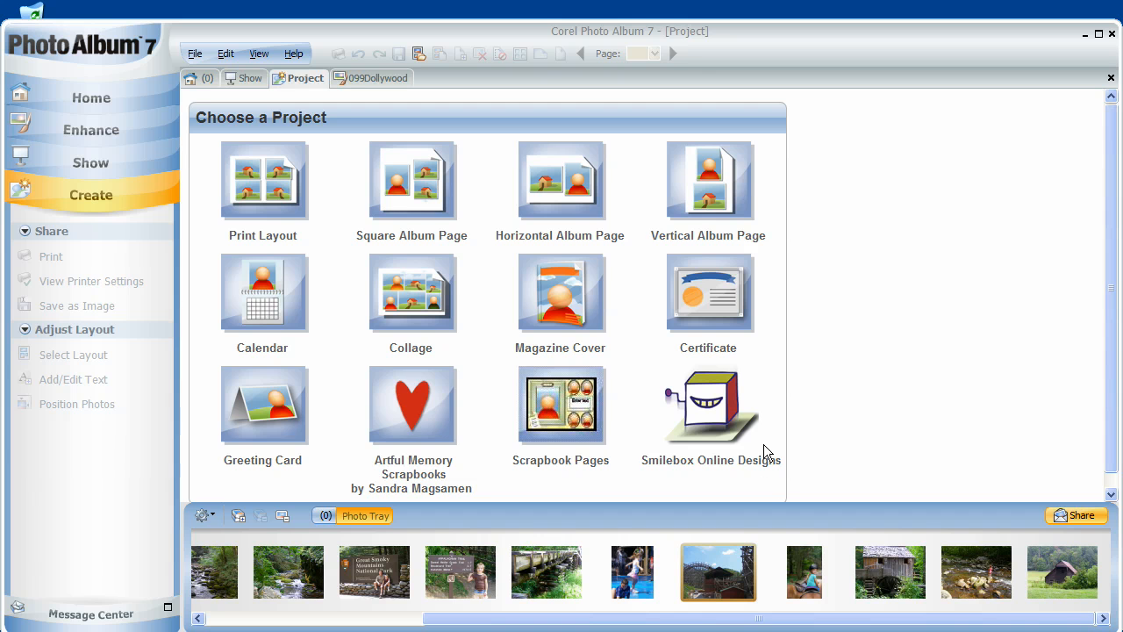
# Open the 099Dollywood roller coaster photo in the Enhance workspace
pyautogui.click(371, 78)
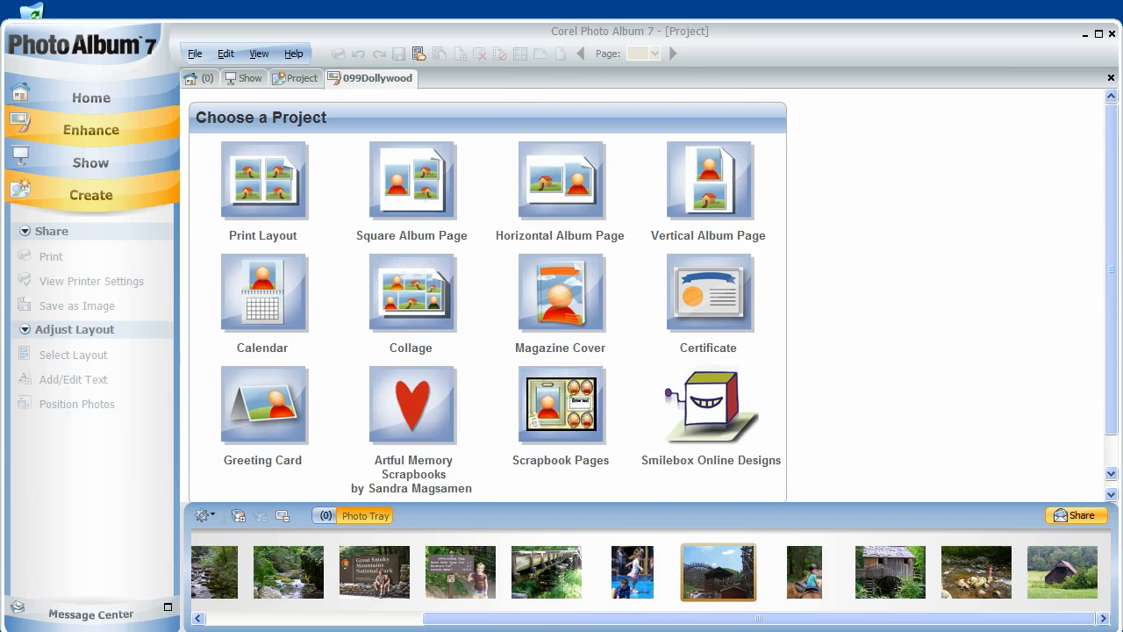
pyautogui.click(91, 130)
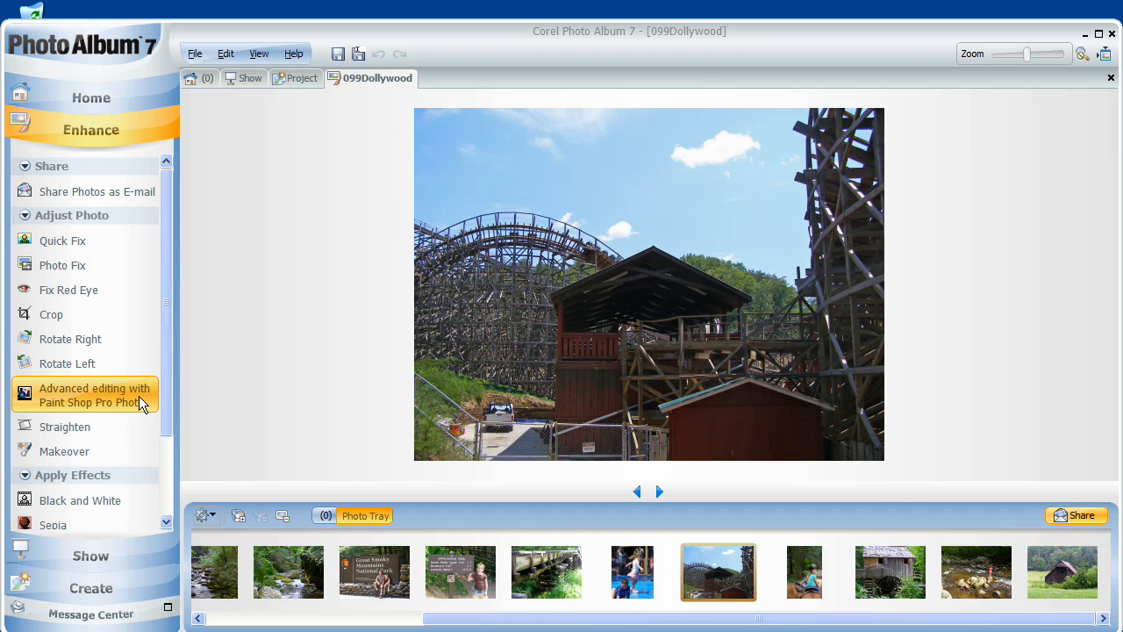
pyautogui.moveTo(259, 433)
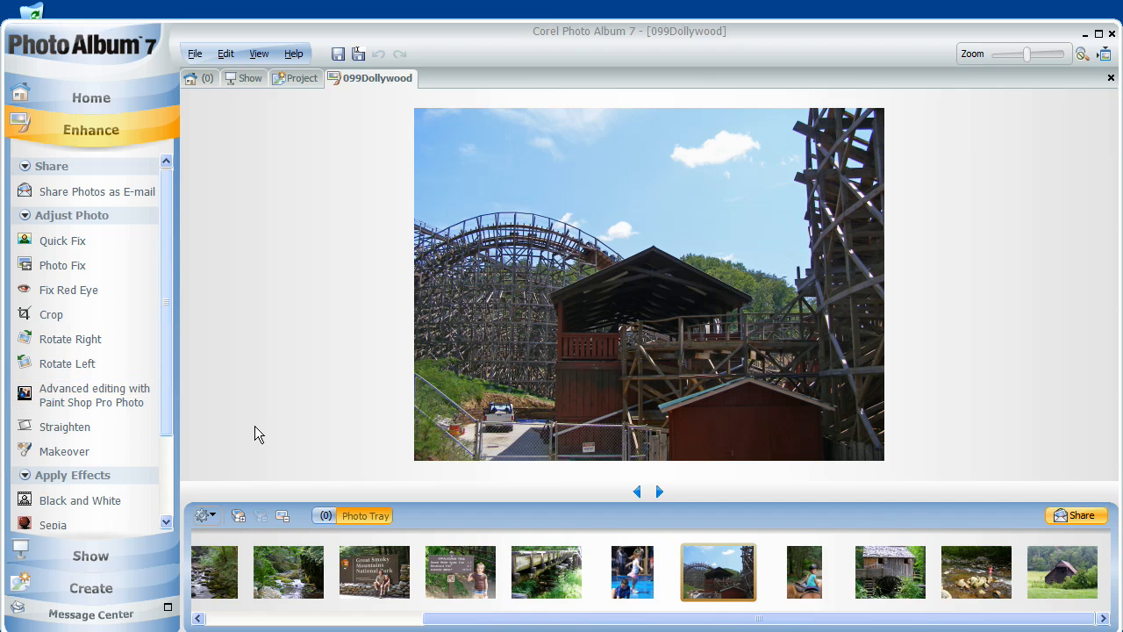
pyautogui.moveTo(118, 395)
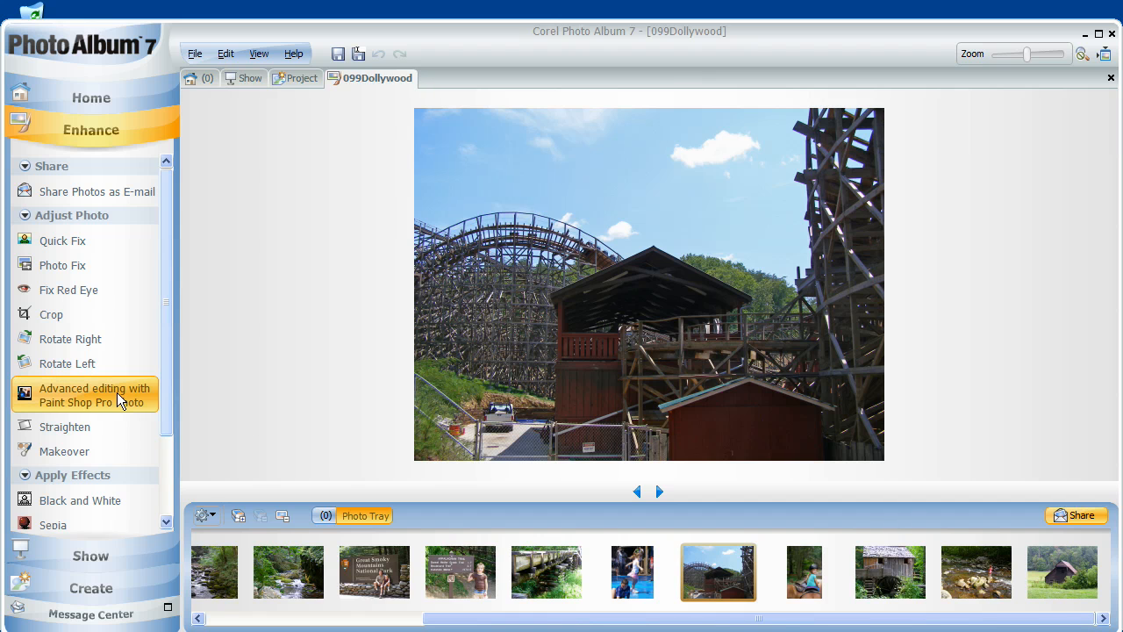
pyautogui.moveTo(417, 543)
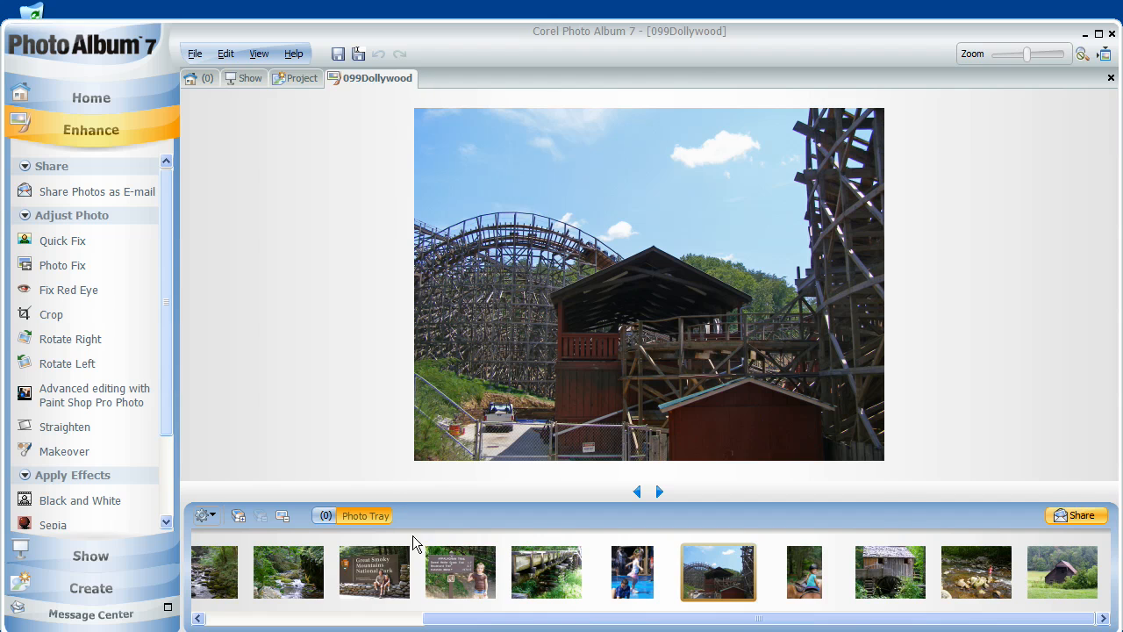
pyautogui.moveTo(374, 572)
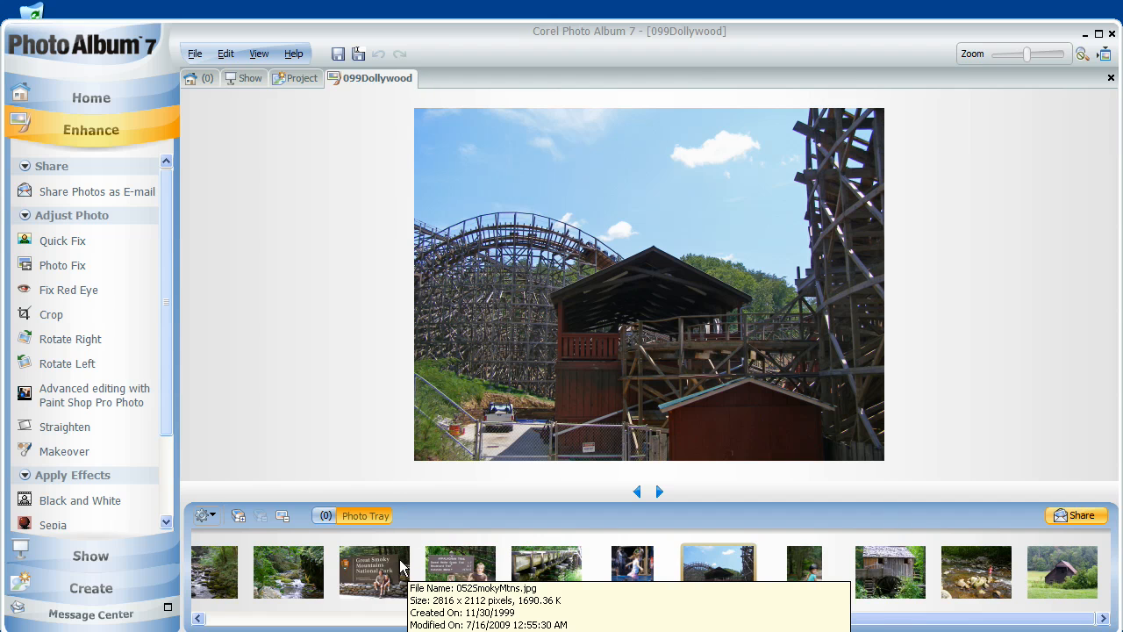